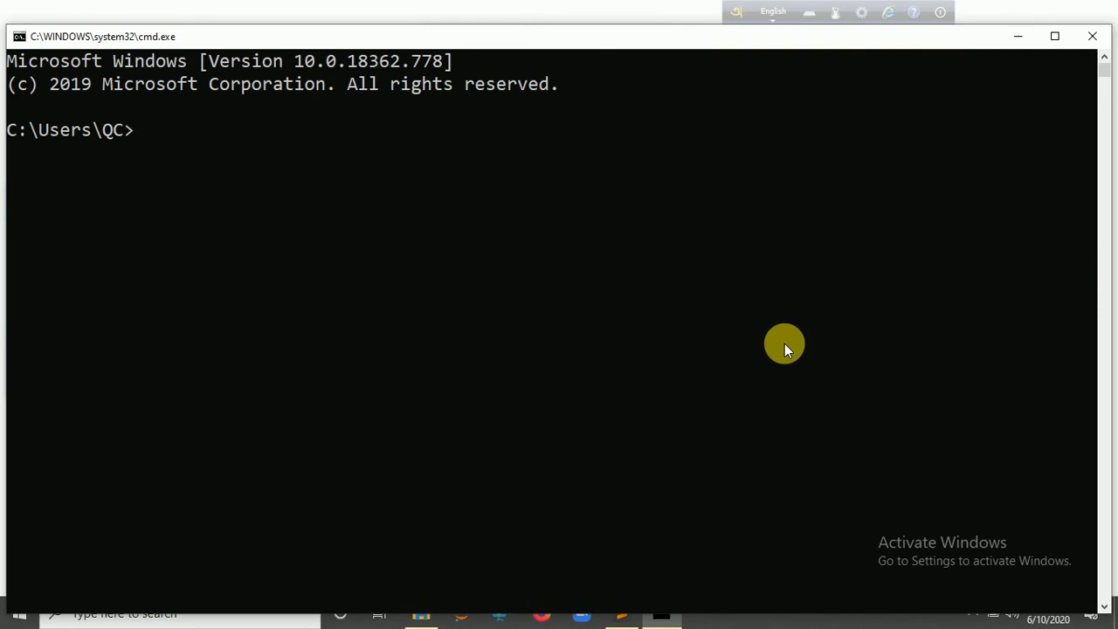
- Write 'pip install opencv' at the C:\Users prompt without running it
type("pip ins")
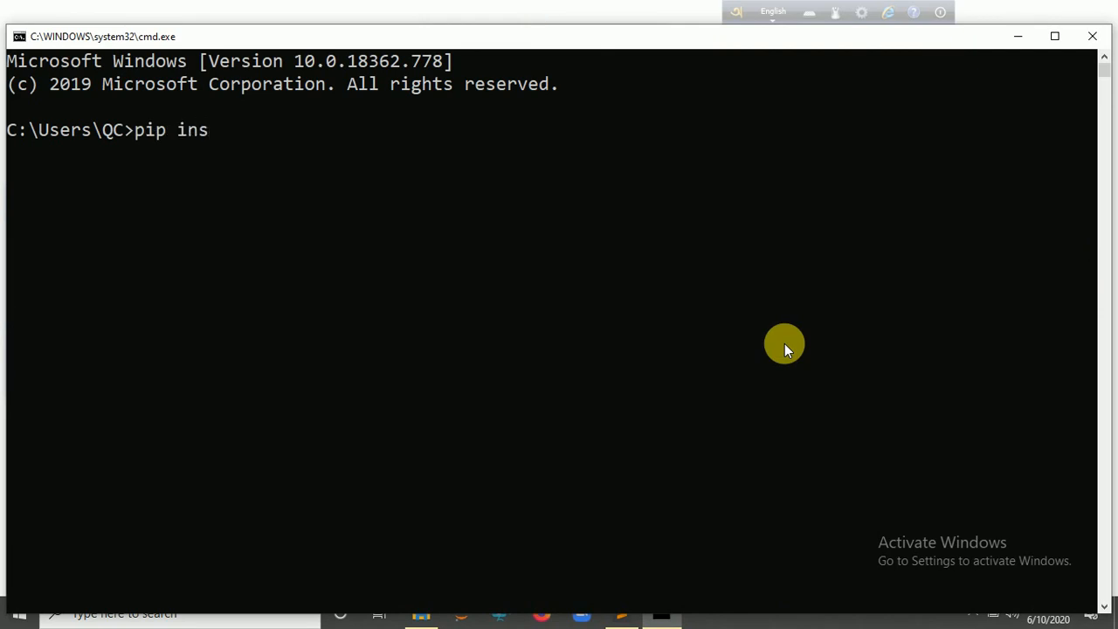
type("tall ope")
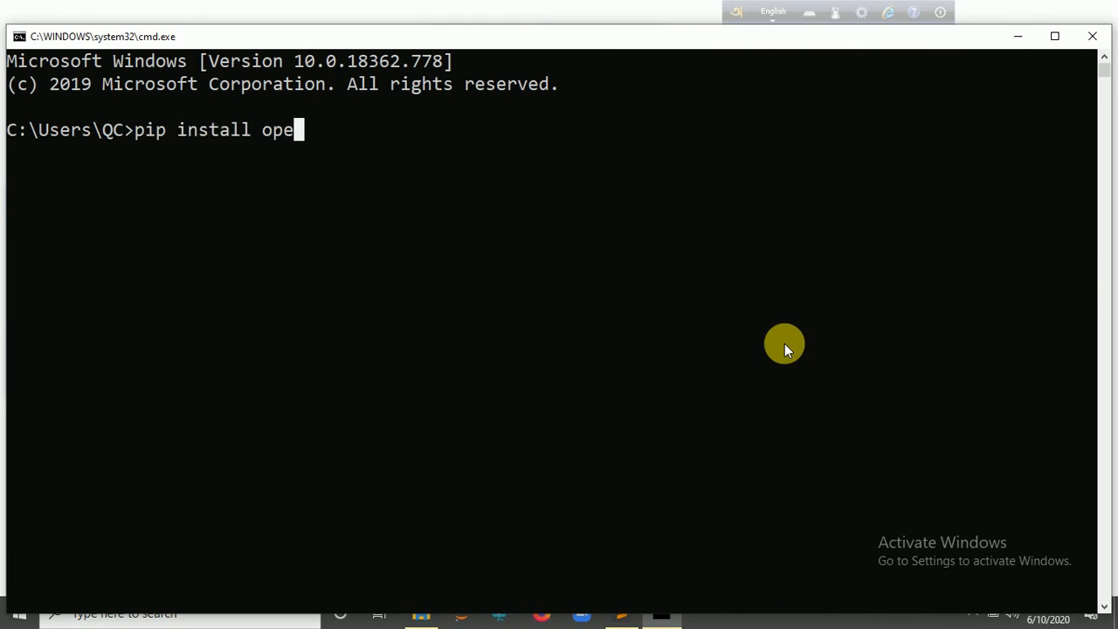
type("cv")
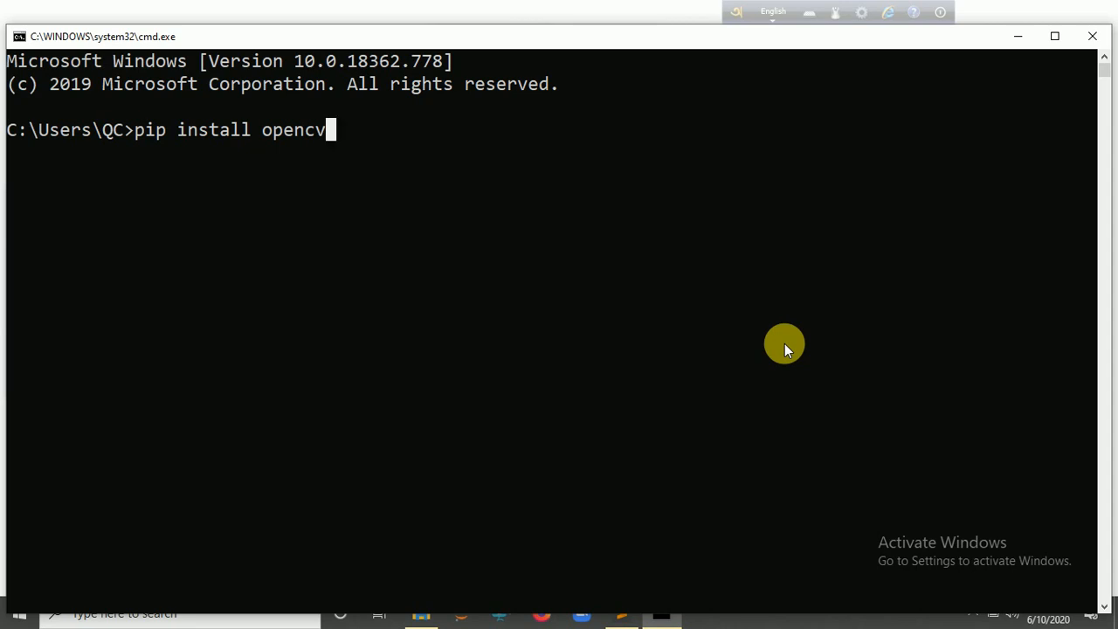
mouse_move(576, 331)
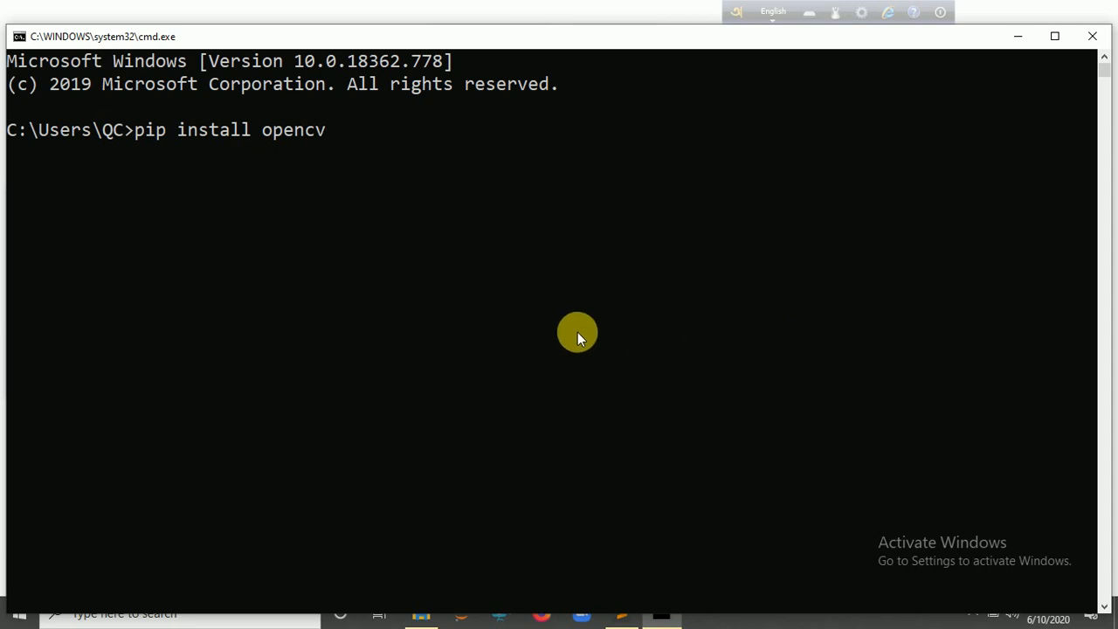
mouse_move(1091, 37)
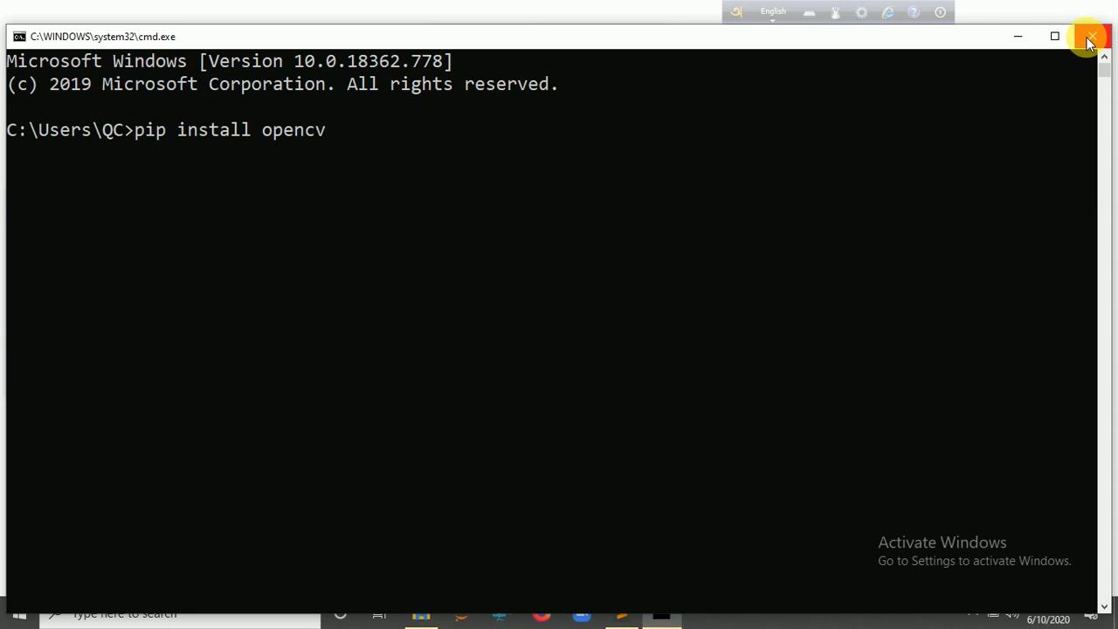
- Close the Command Prompt and refresh the desktop from its context menu
left_click(1090, 37)
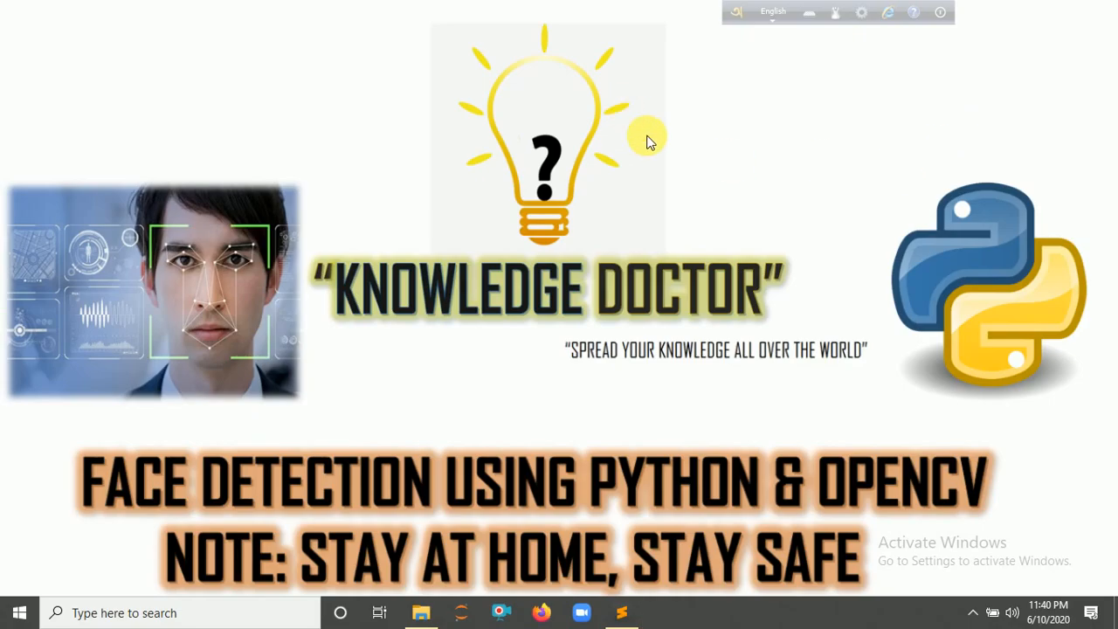
right_click(649, 140)
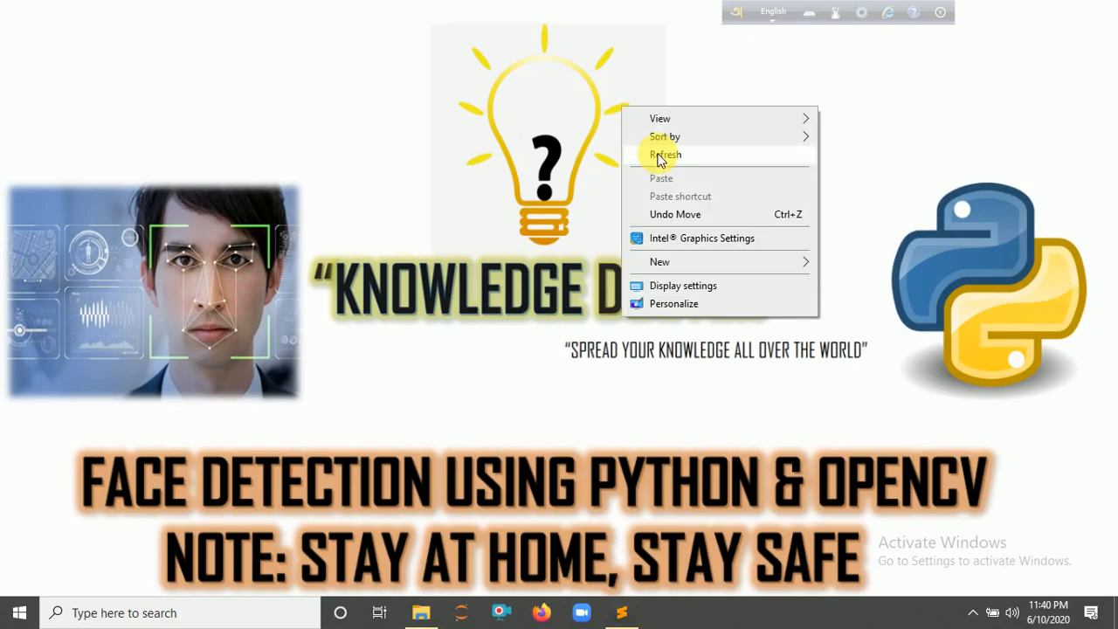
left_click(664, 154)
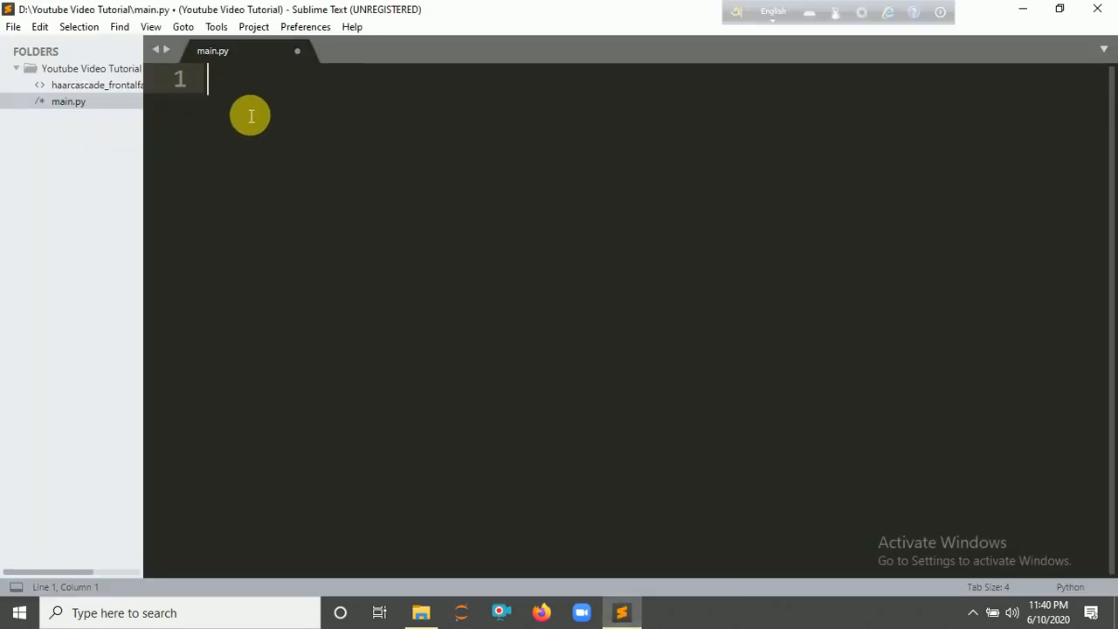
mouse_move(227, 80)
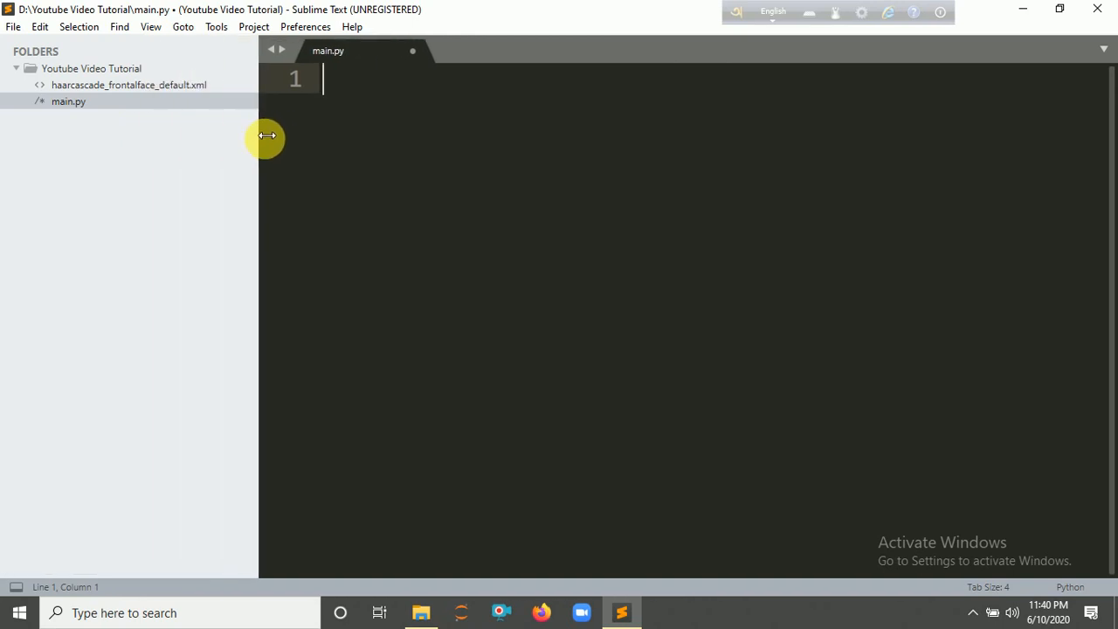
- Import cv2 and open the default camera with video=cv2.VideoCapture(0)
left_click_drag(265, 137, 140, 143)
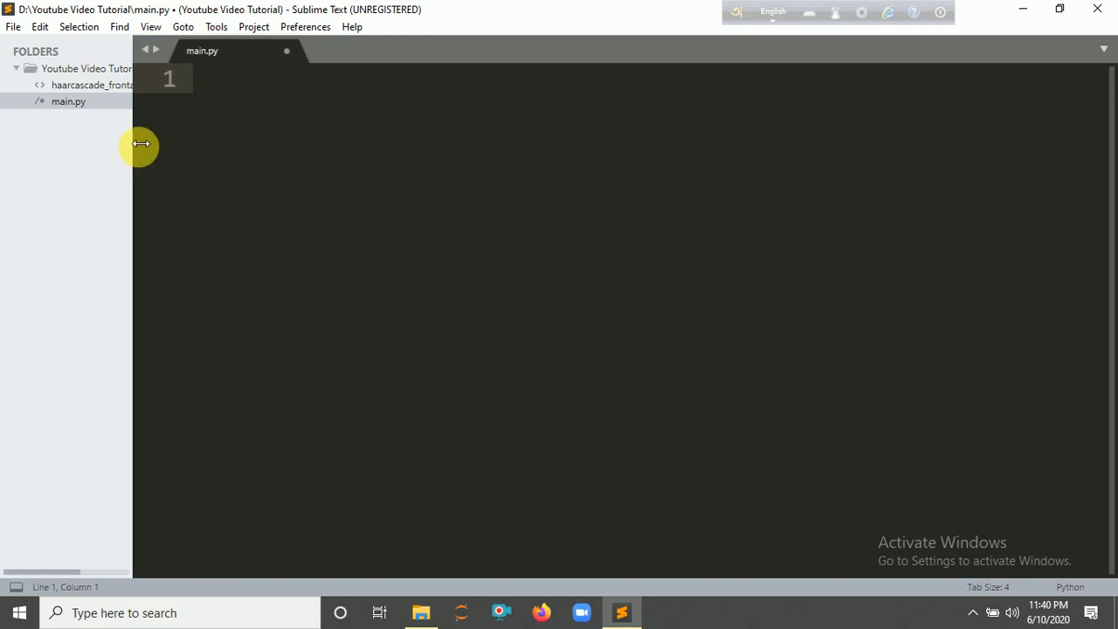
type("import")
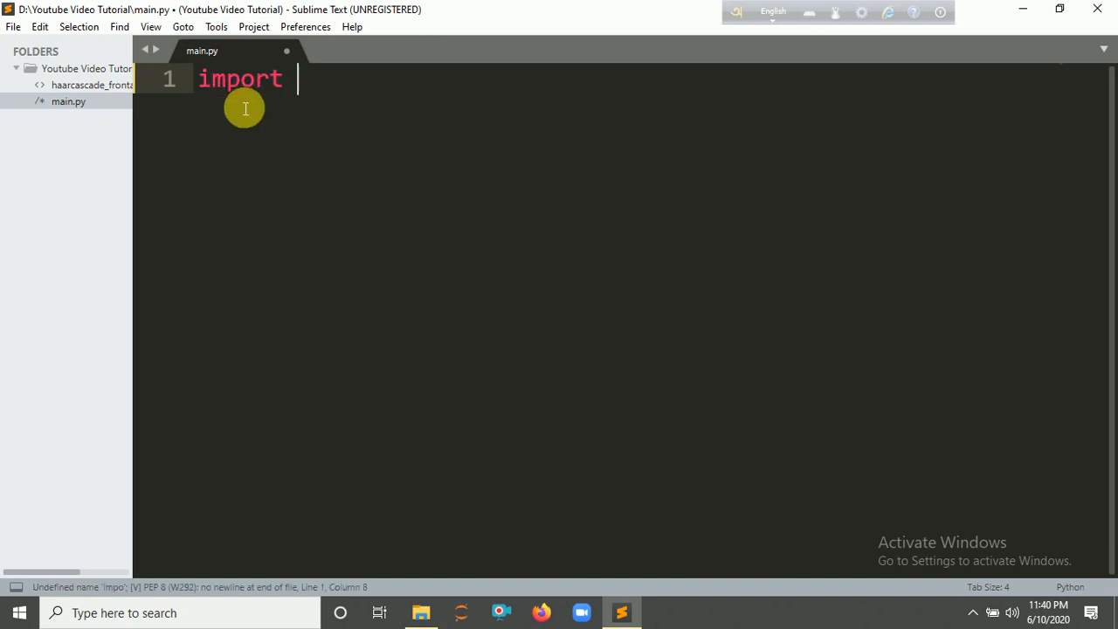
type("cv2")
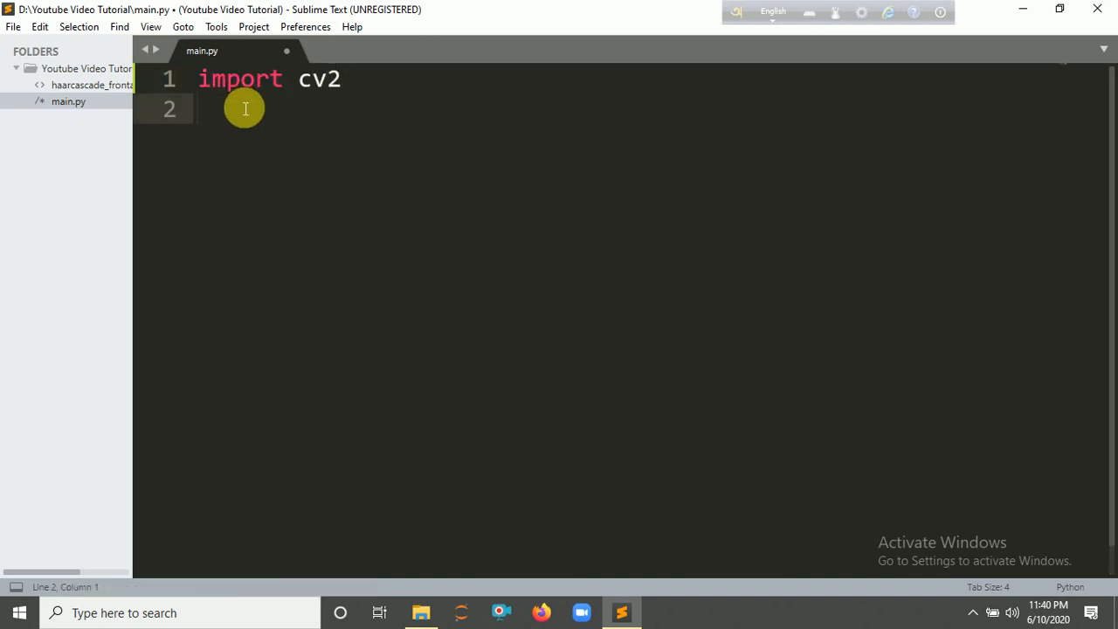
type("video")
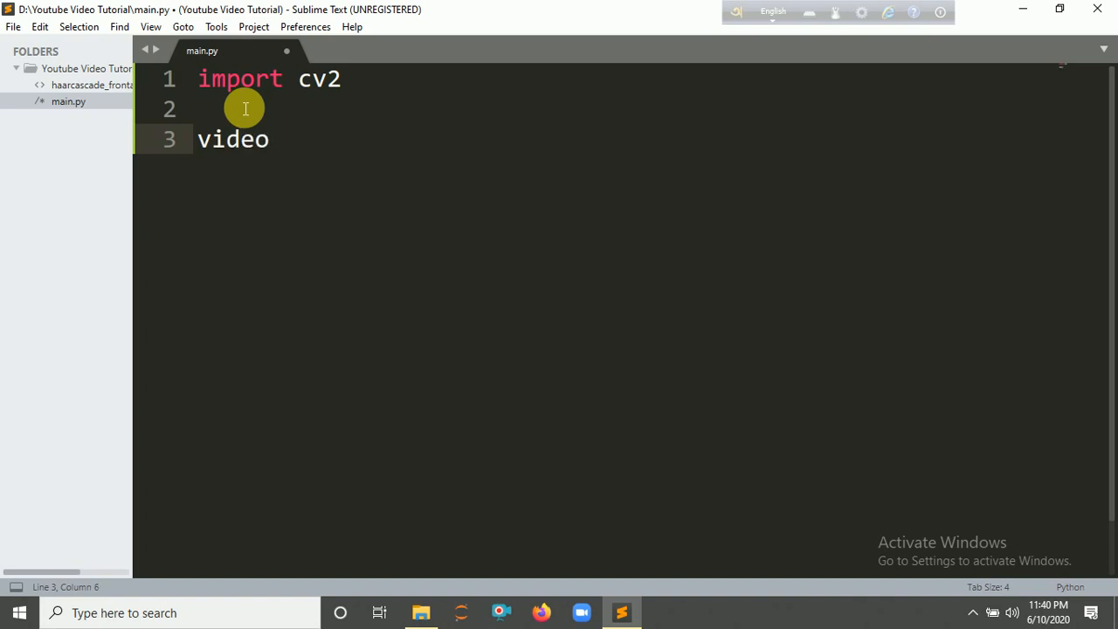
type("=cv2.")
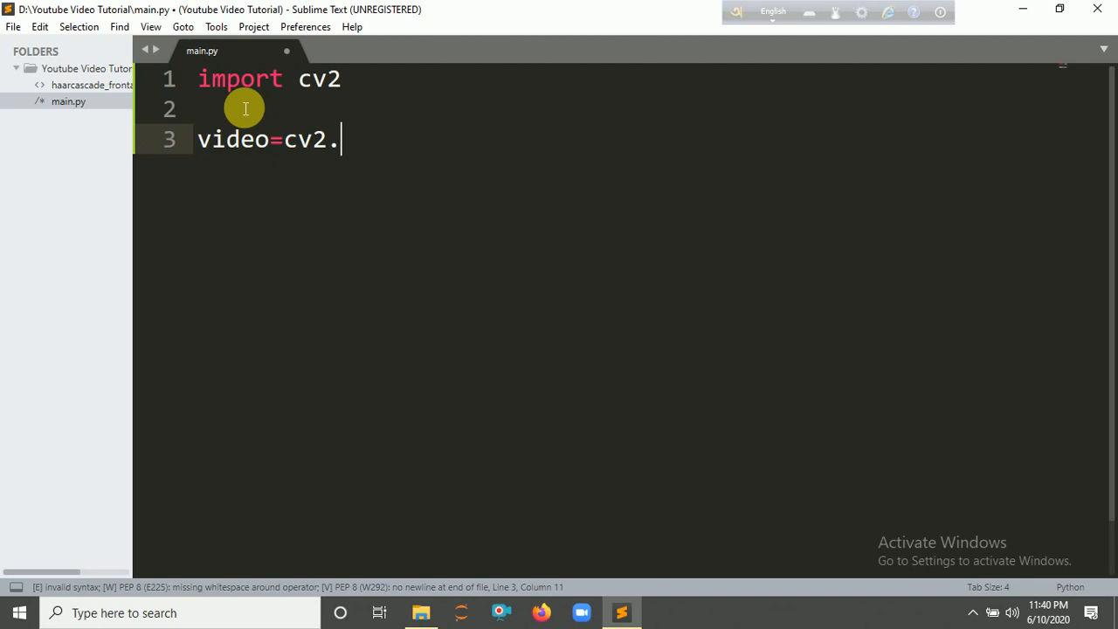
type("VideoCapture(0")
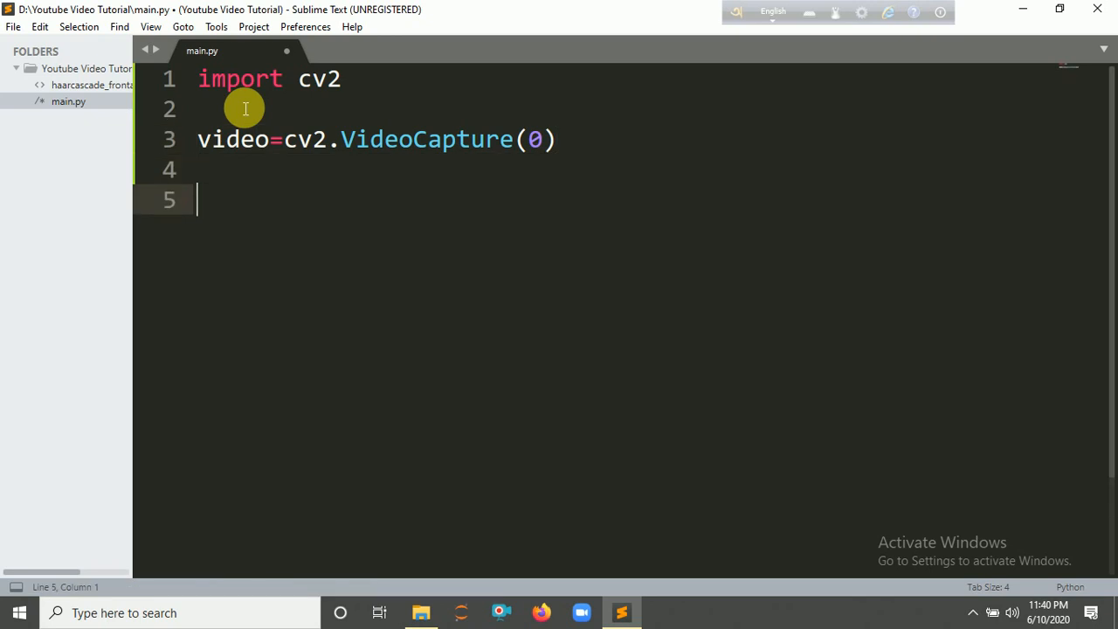
- Add a while True loop reading ret,frame=video.read() on every pass
type("while")
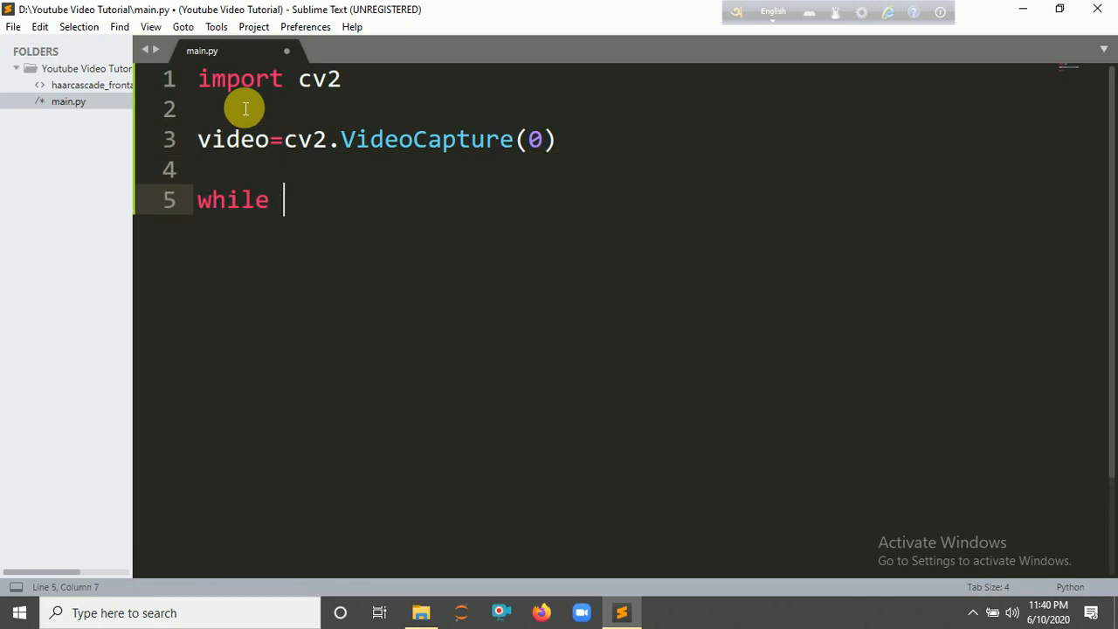
type("True:")
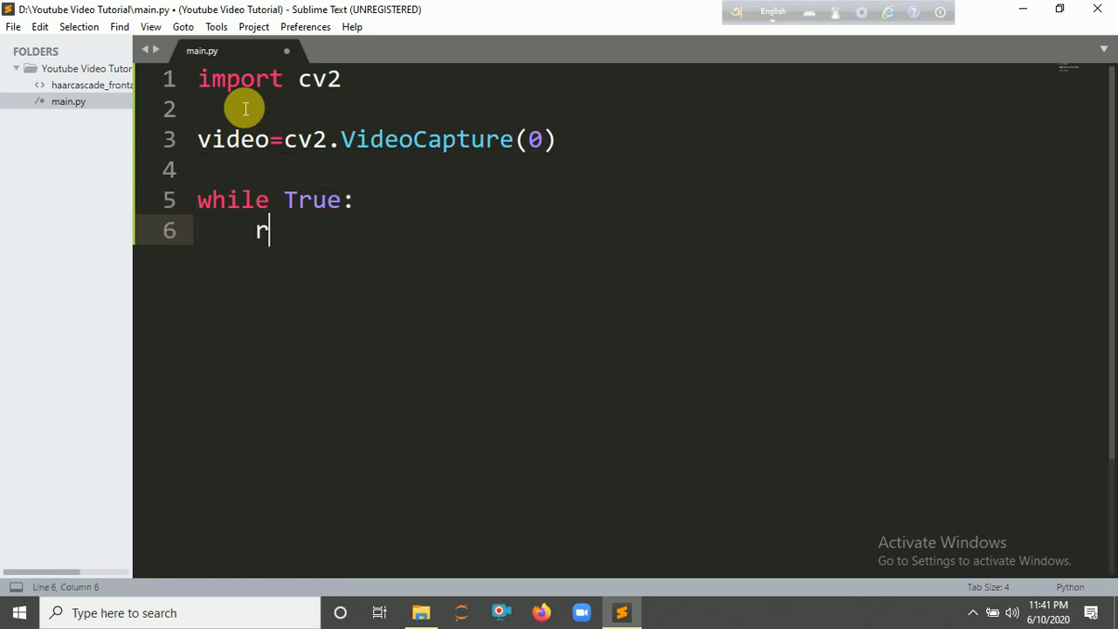
type("et,frame")
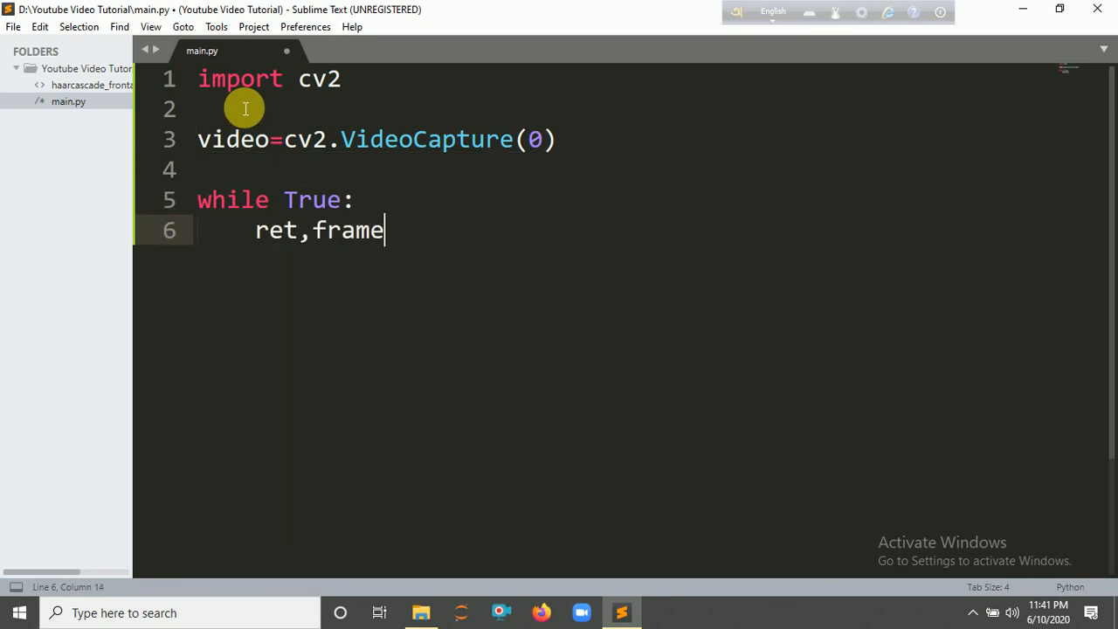
type("=videop")
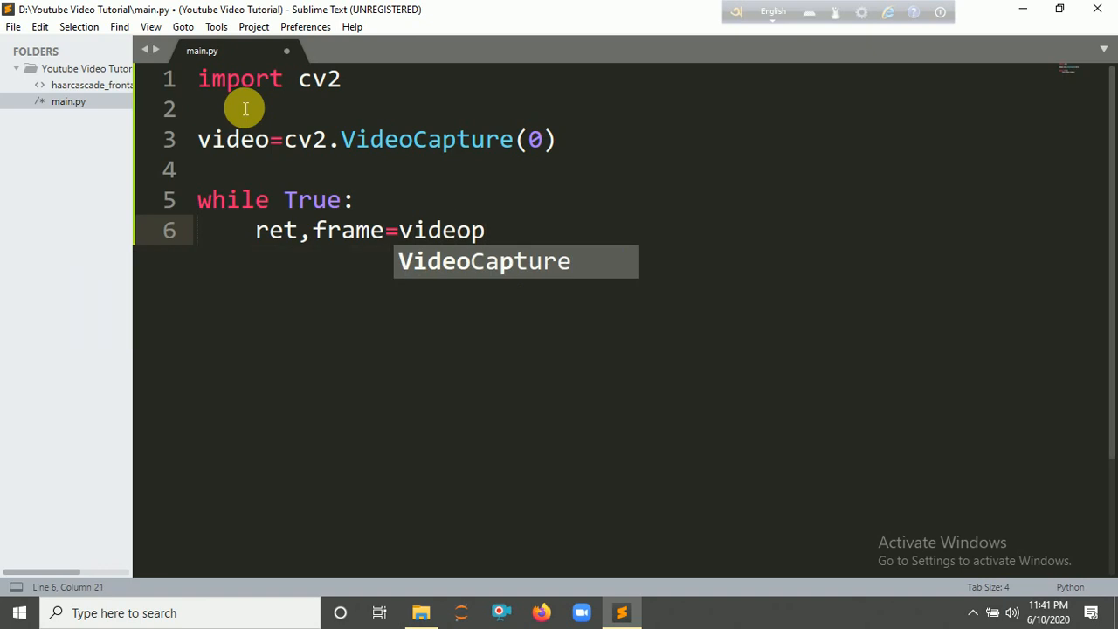
type(".read(")
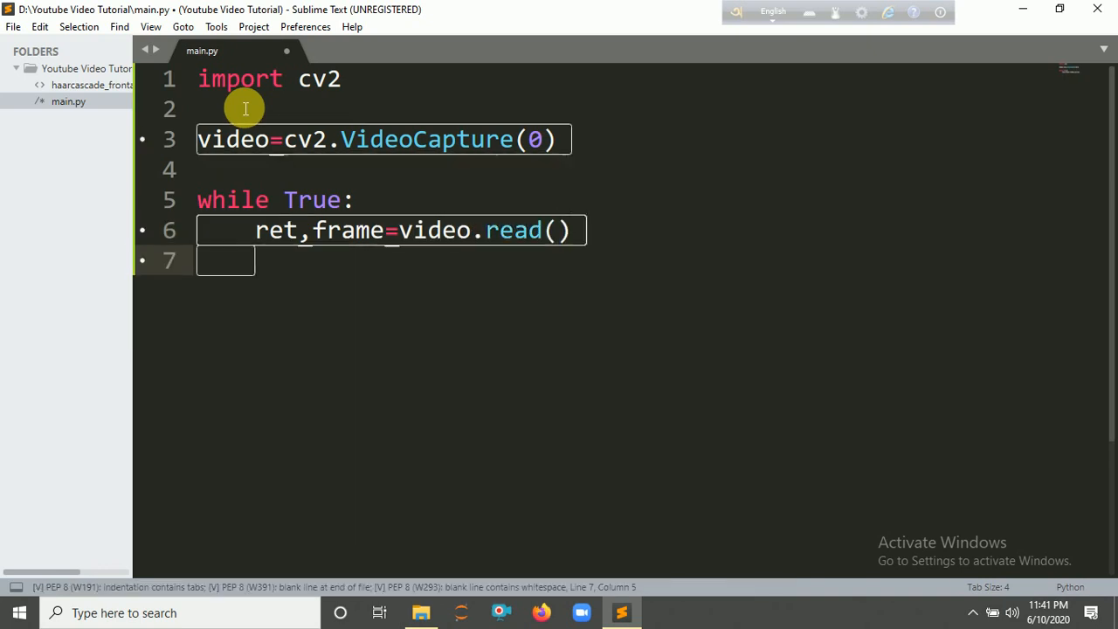
- Show each frame with cv2.imshow("Frame",frame) inside the loop
type("cv2")
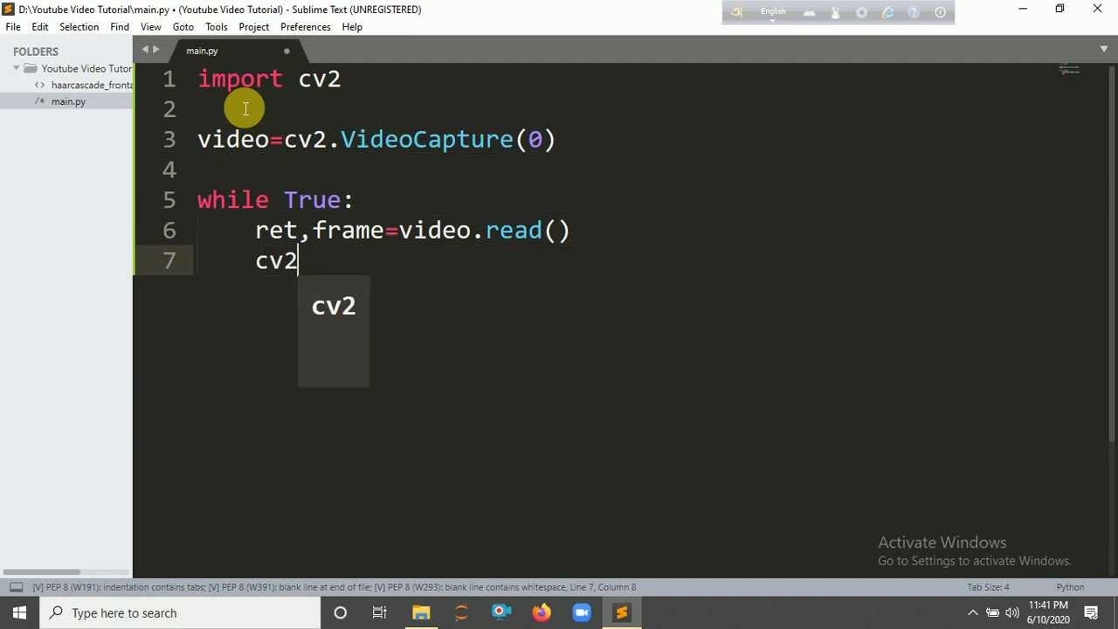
type(".ims")
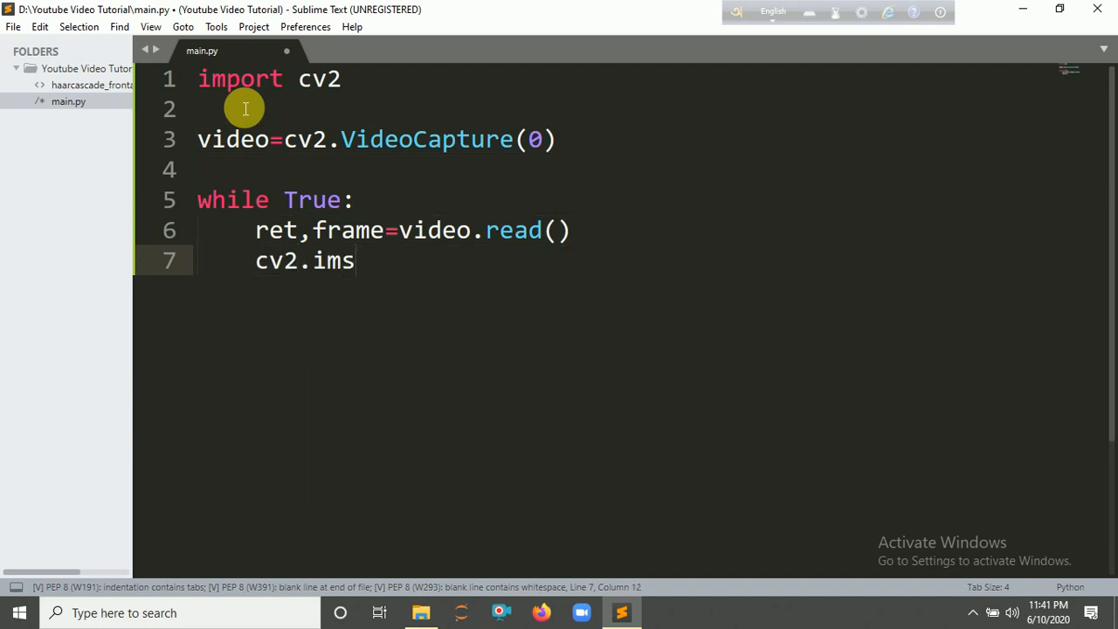
type("how()")
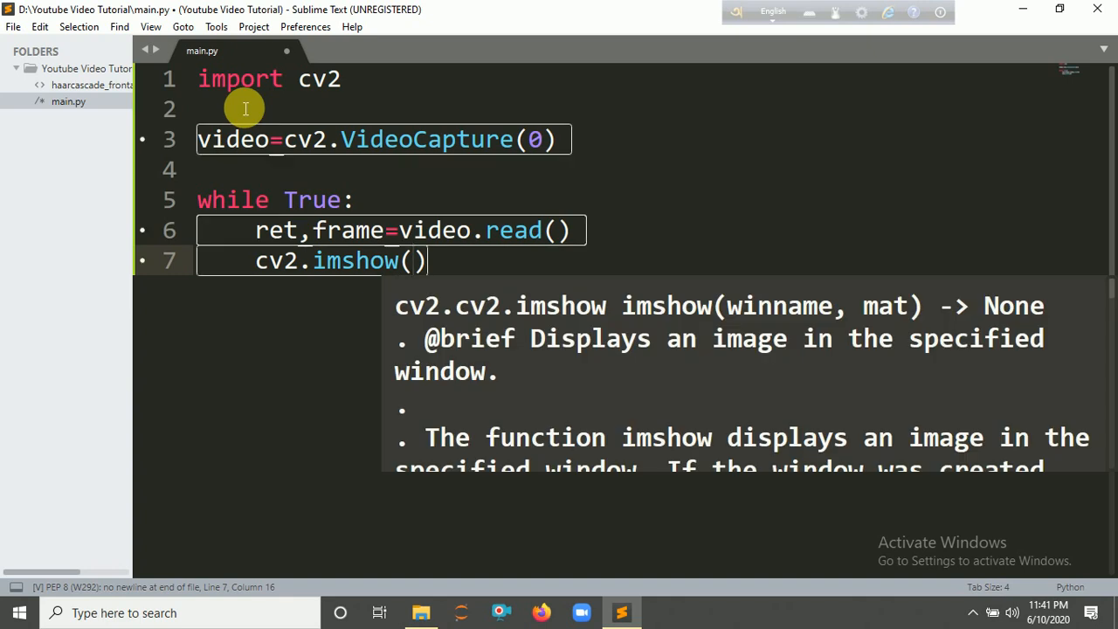
type("\"Fr")
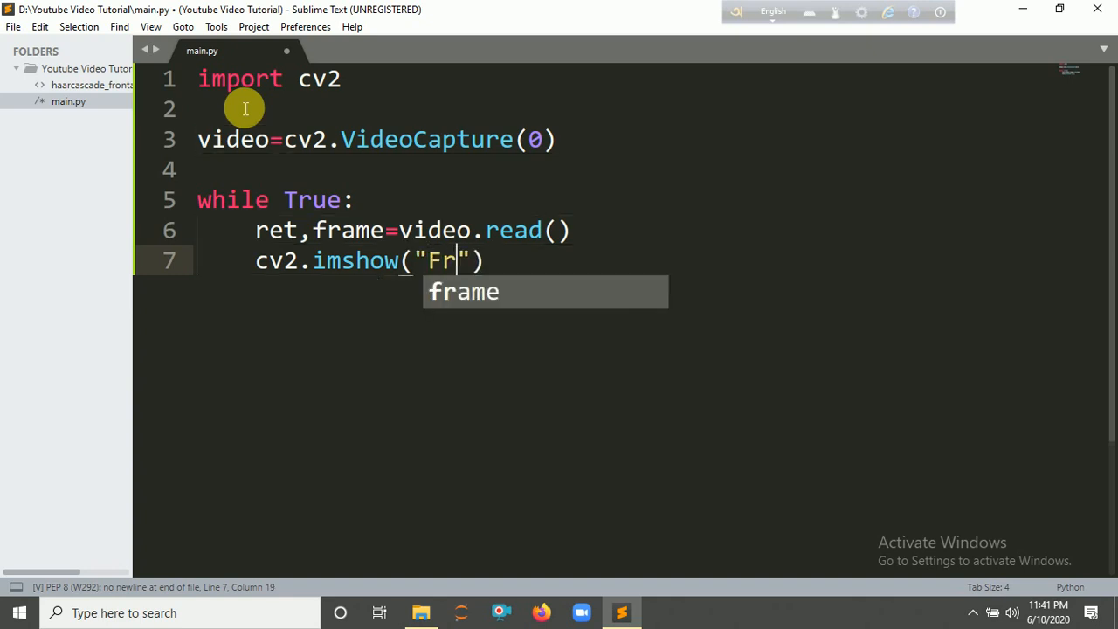
type("mae")
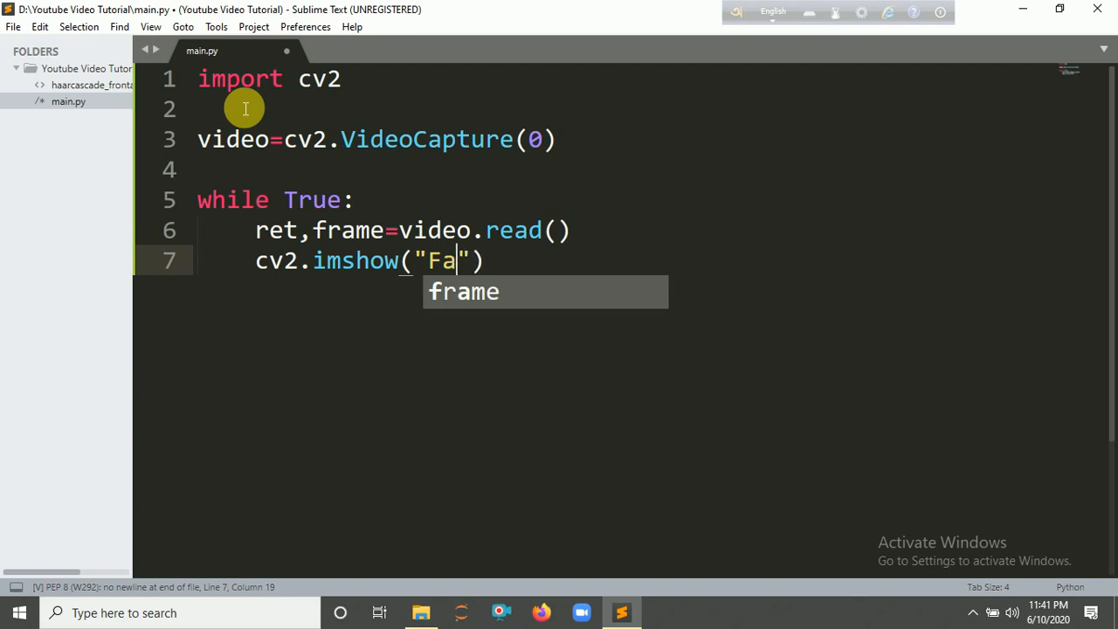
type("me")
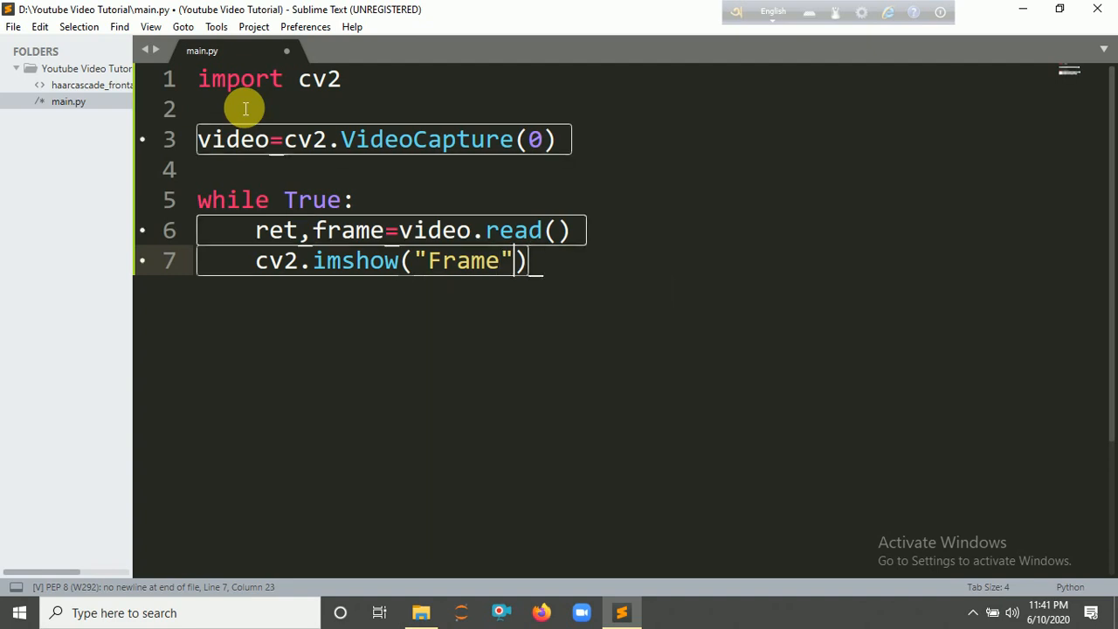
type(",frame")
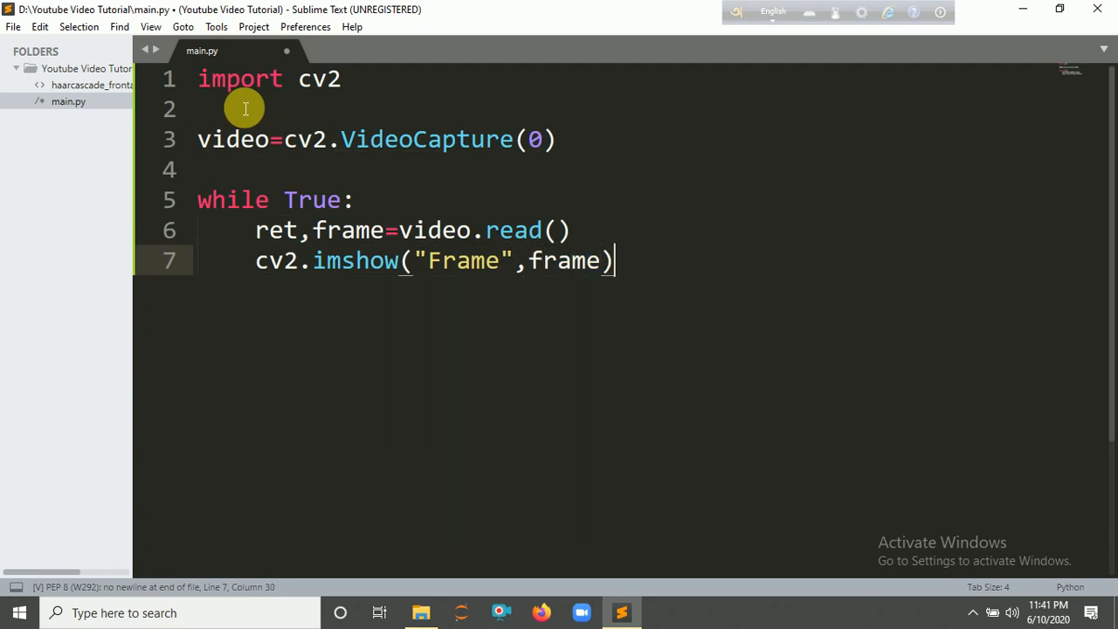
- Store k=cv2.waitKey(1) and break when k==ord('q')
type("cv")
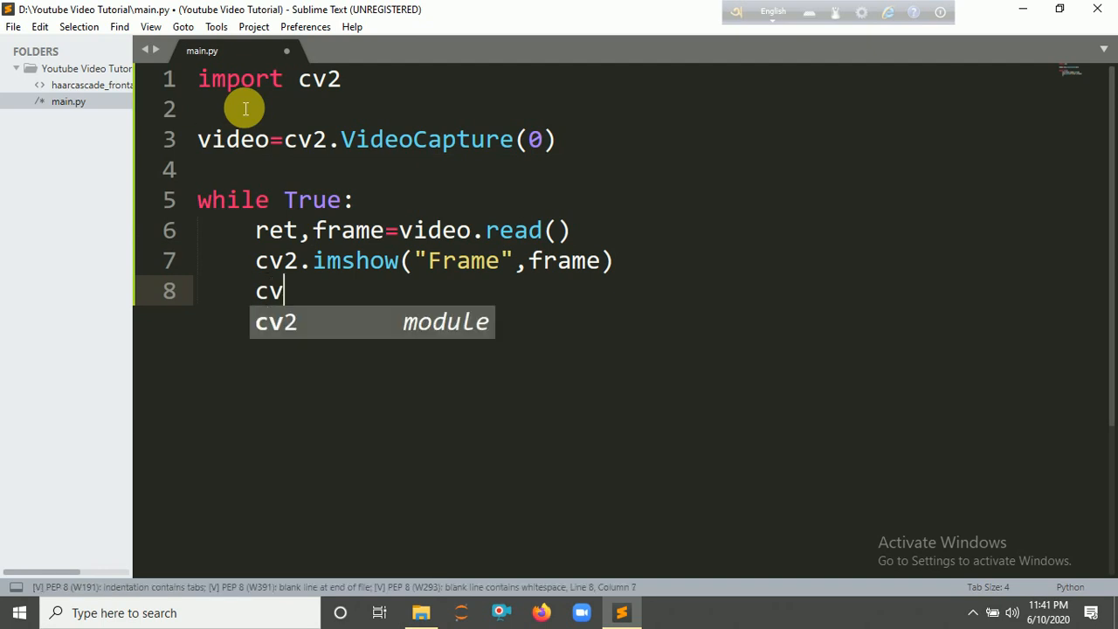
type("2.wai")
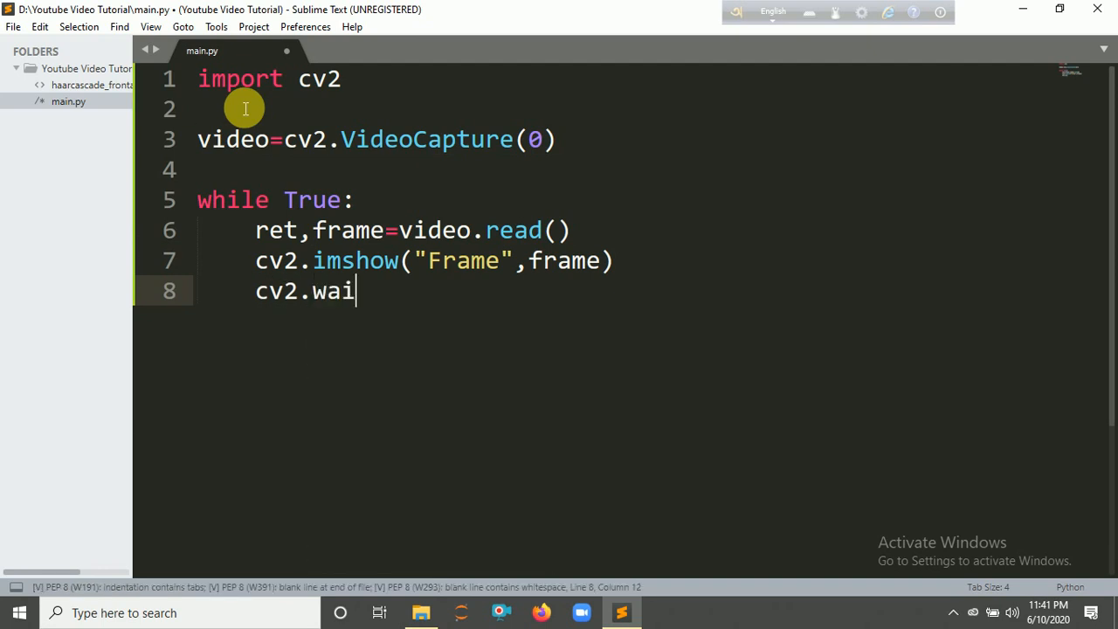
type("tKey")
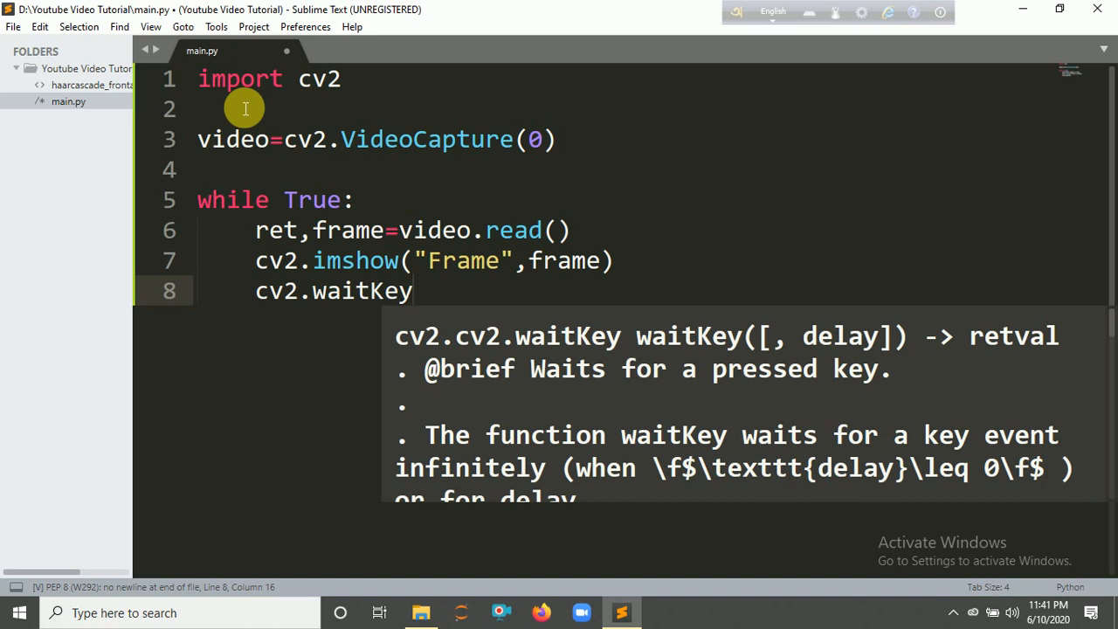
type("(1)")
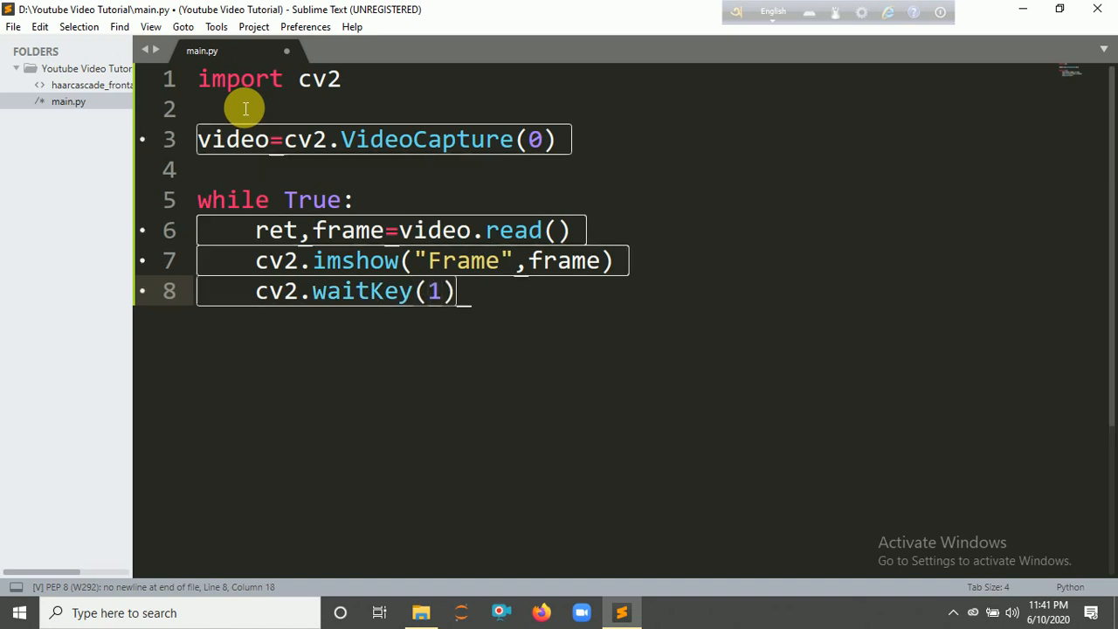
left_click(255, 290)
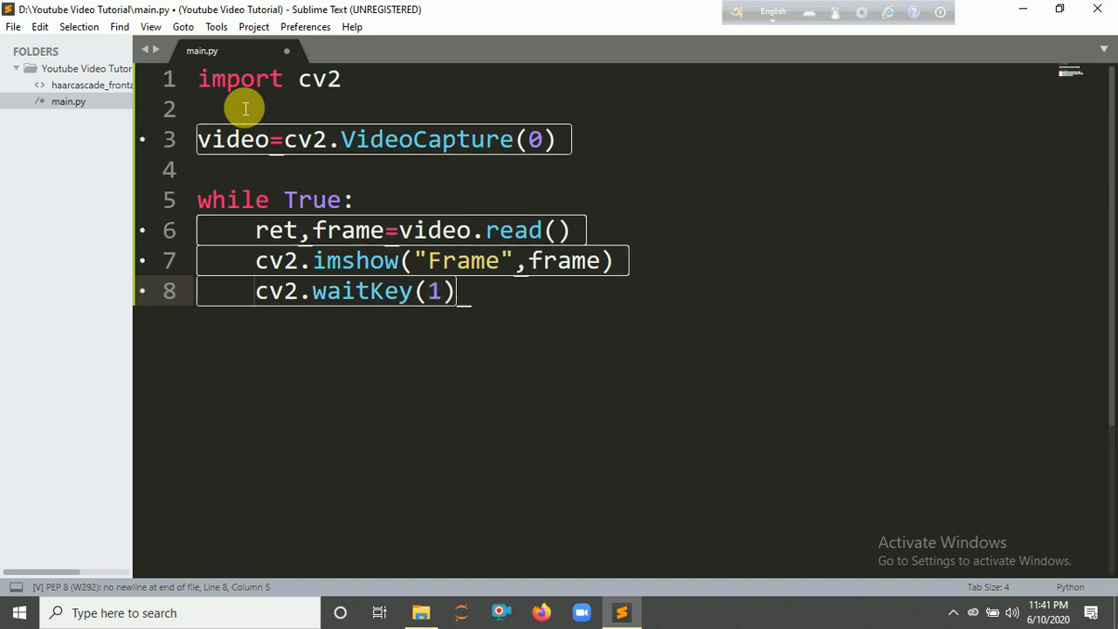
type("k=")
type("i")
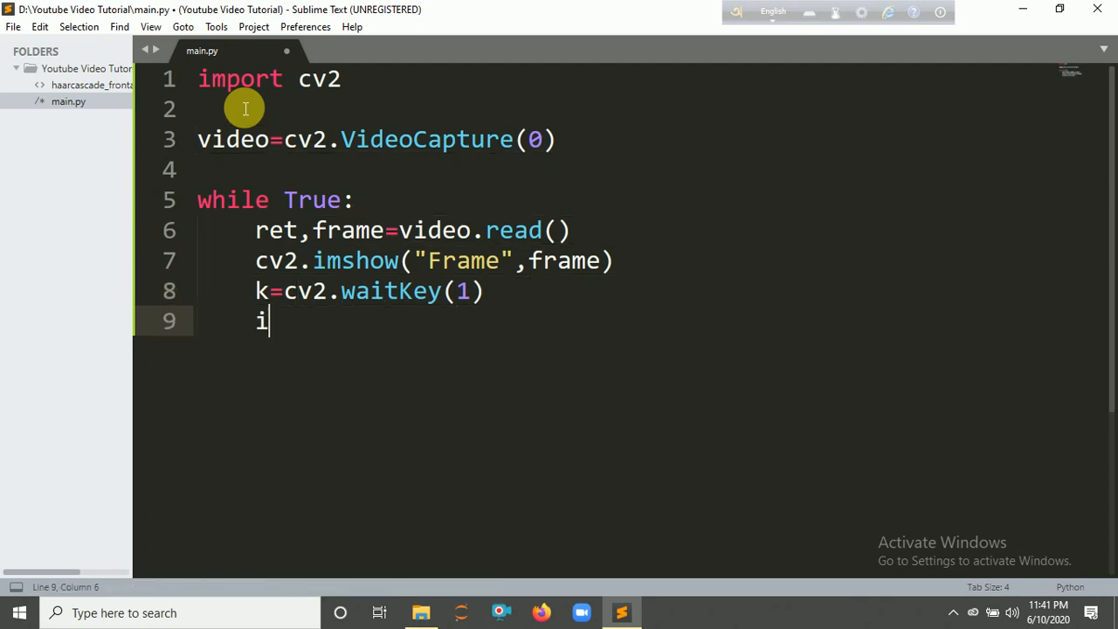
type("f k==")
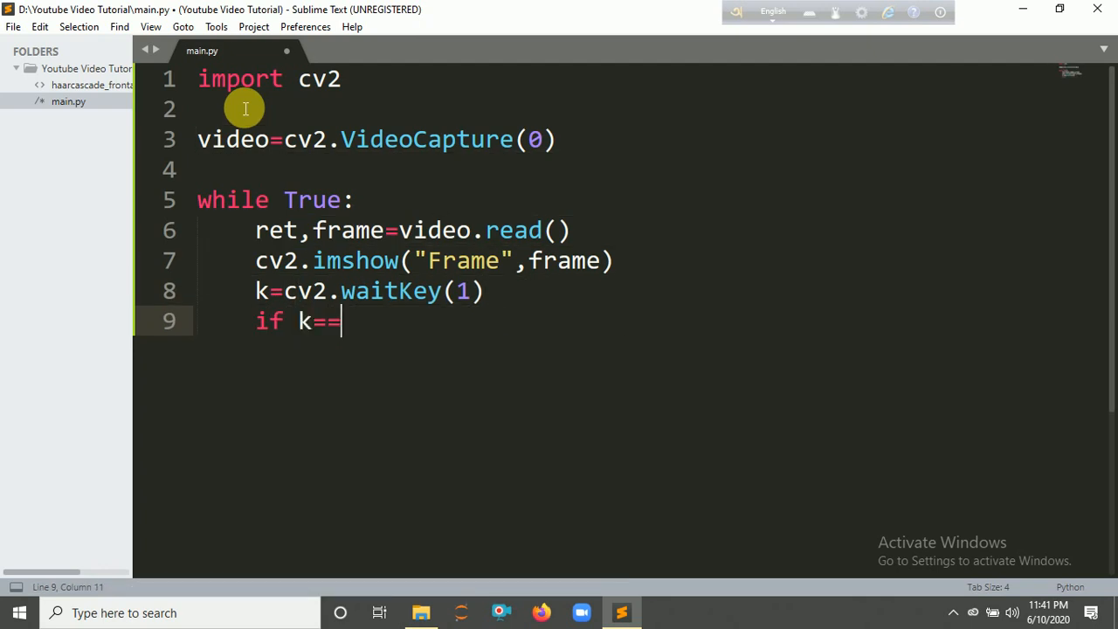
type("ord(\"")
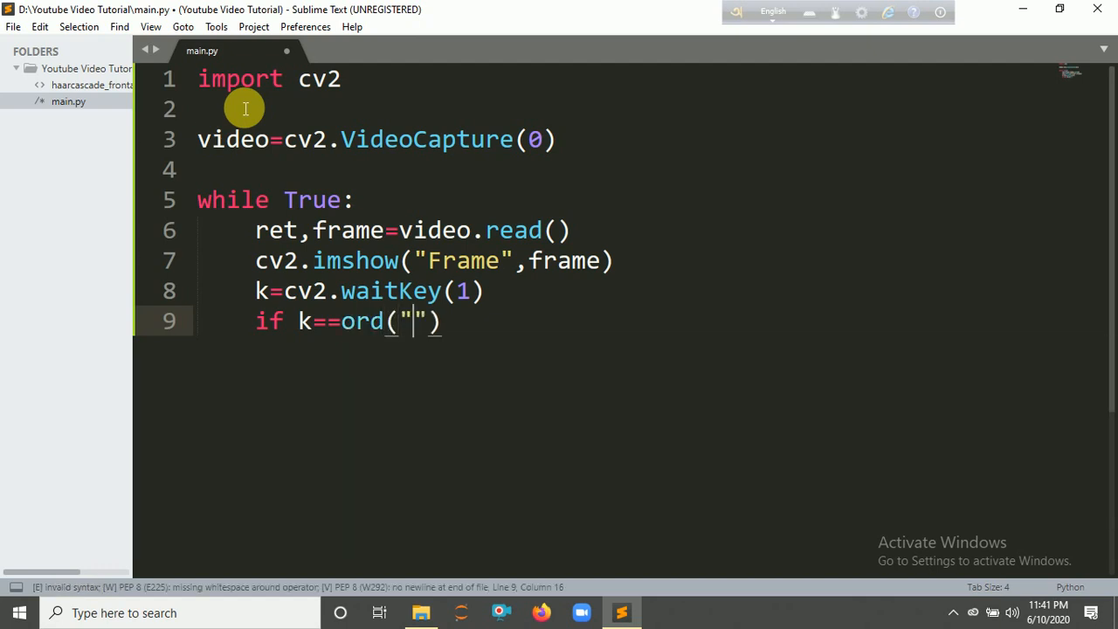
type("q'")
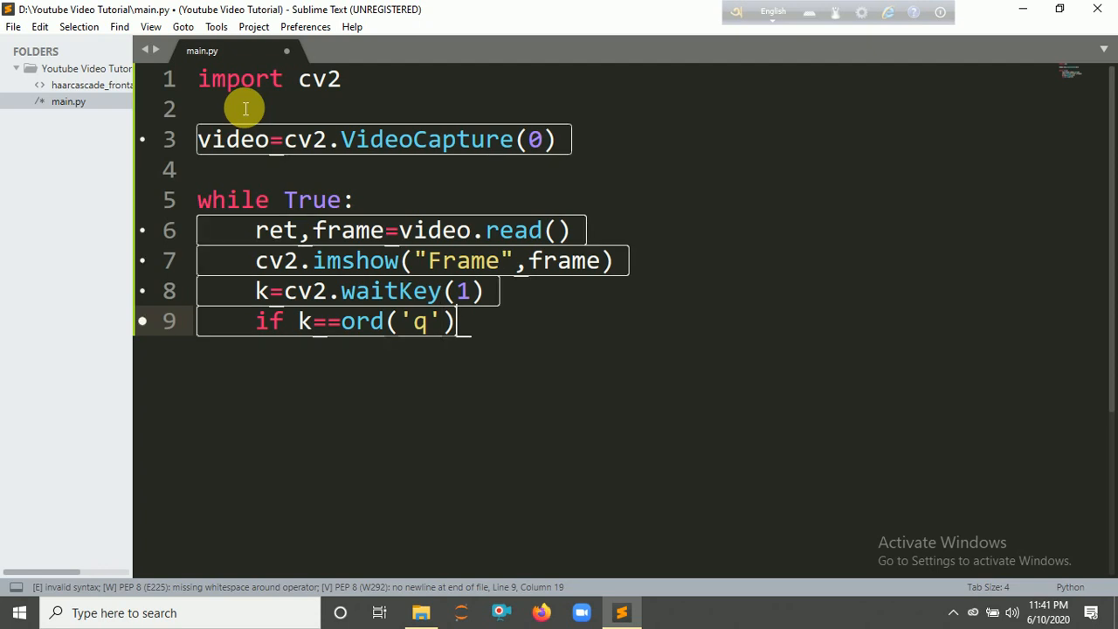
type("break")
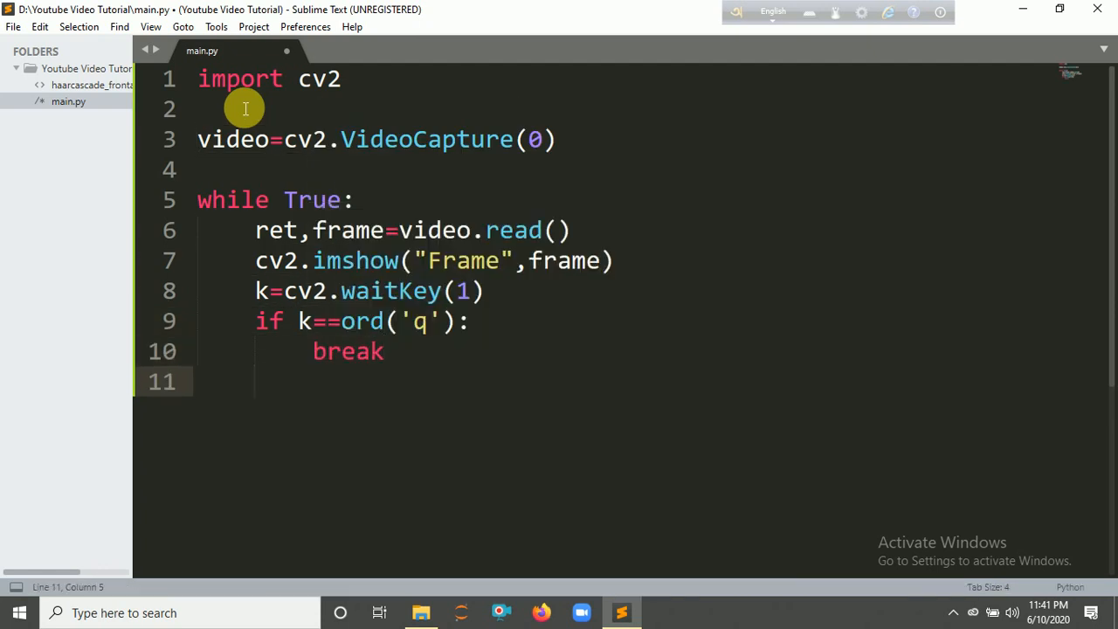
- After the loop call video.release() and cv2.destroyAllWindows()
type("vide")
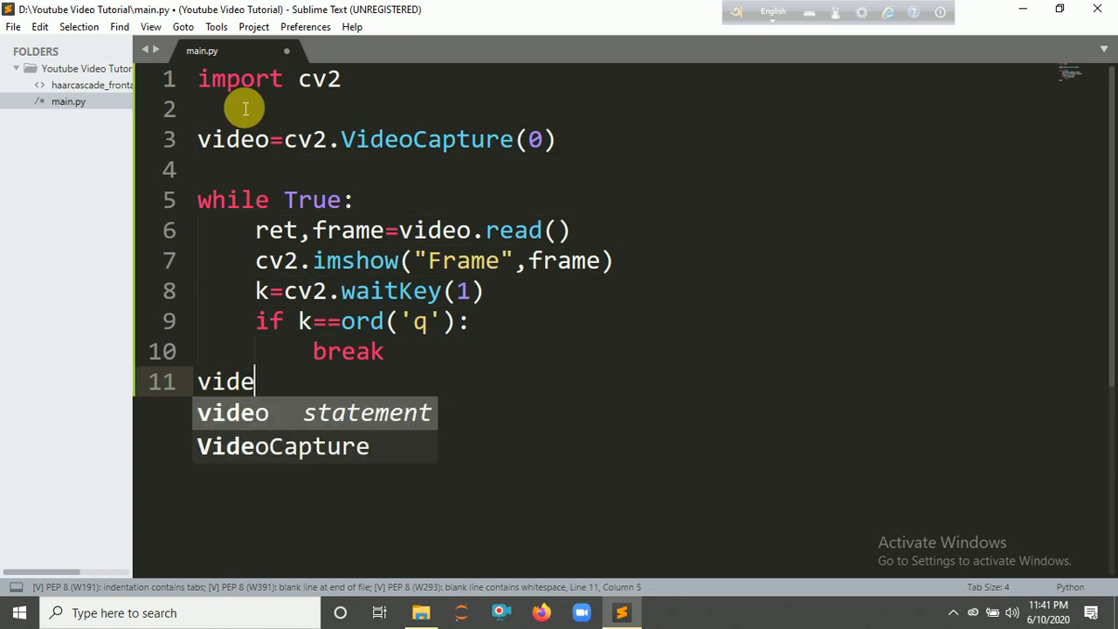
type("o.ree")
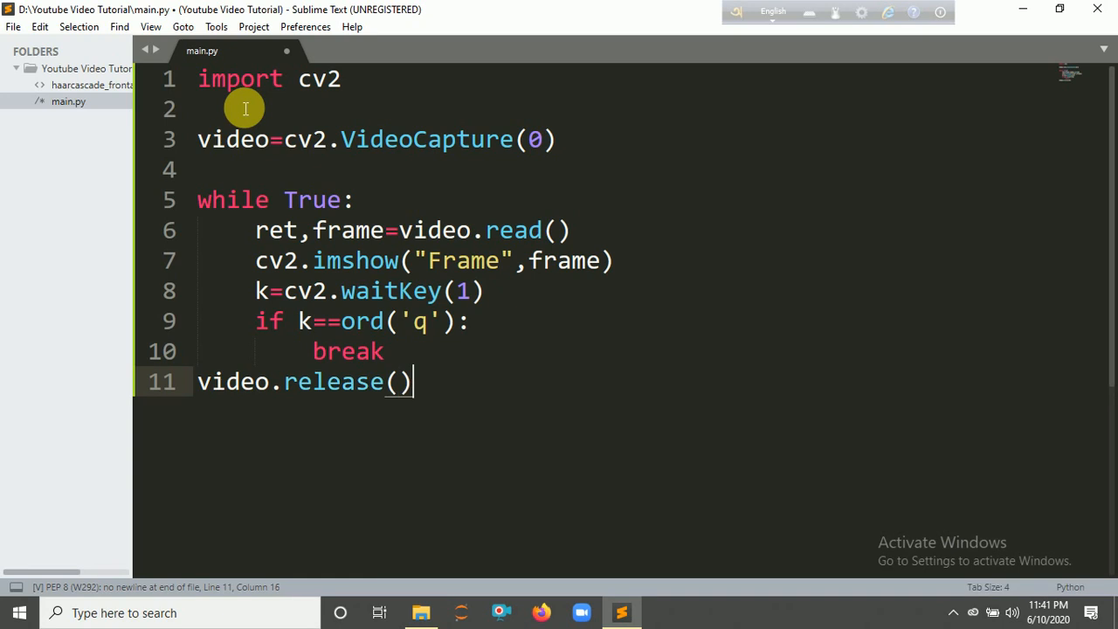
type("cv")
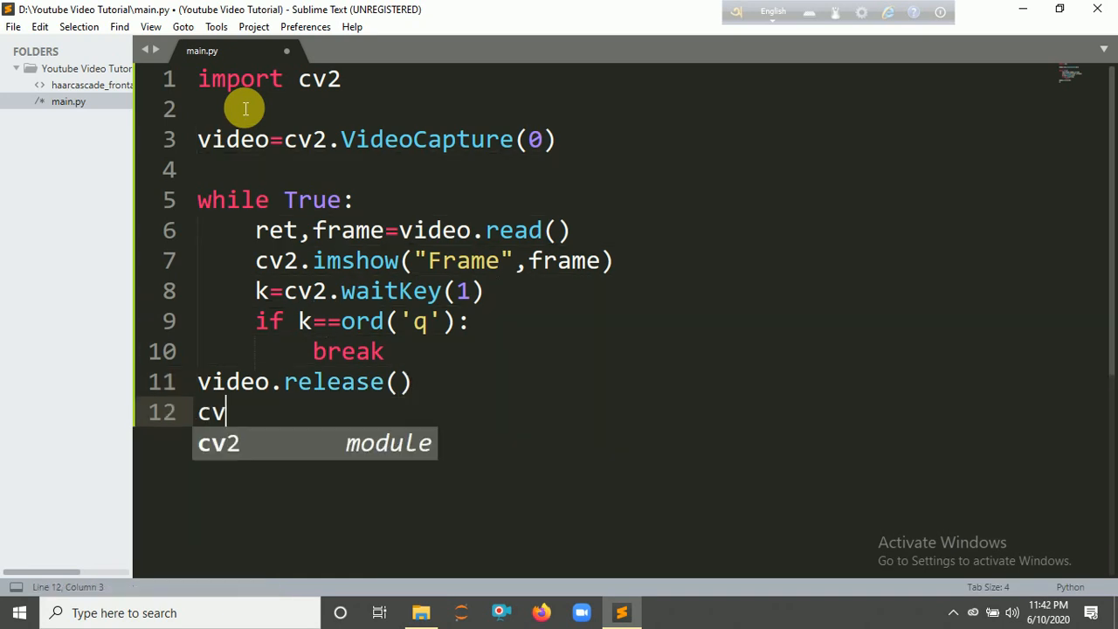
type(".")
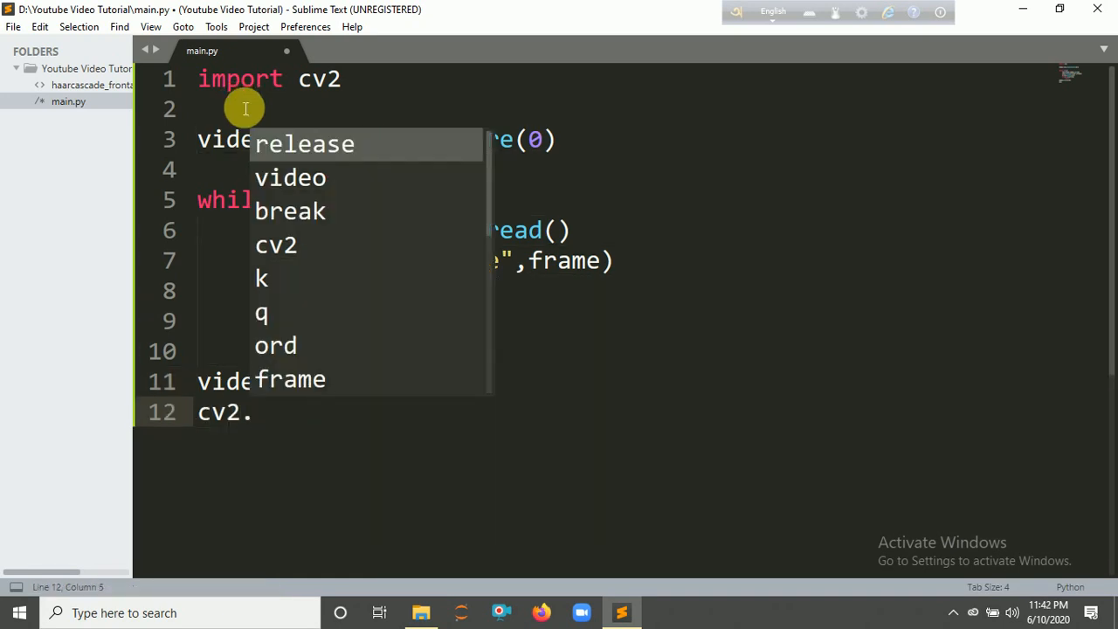
type("des")
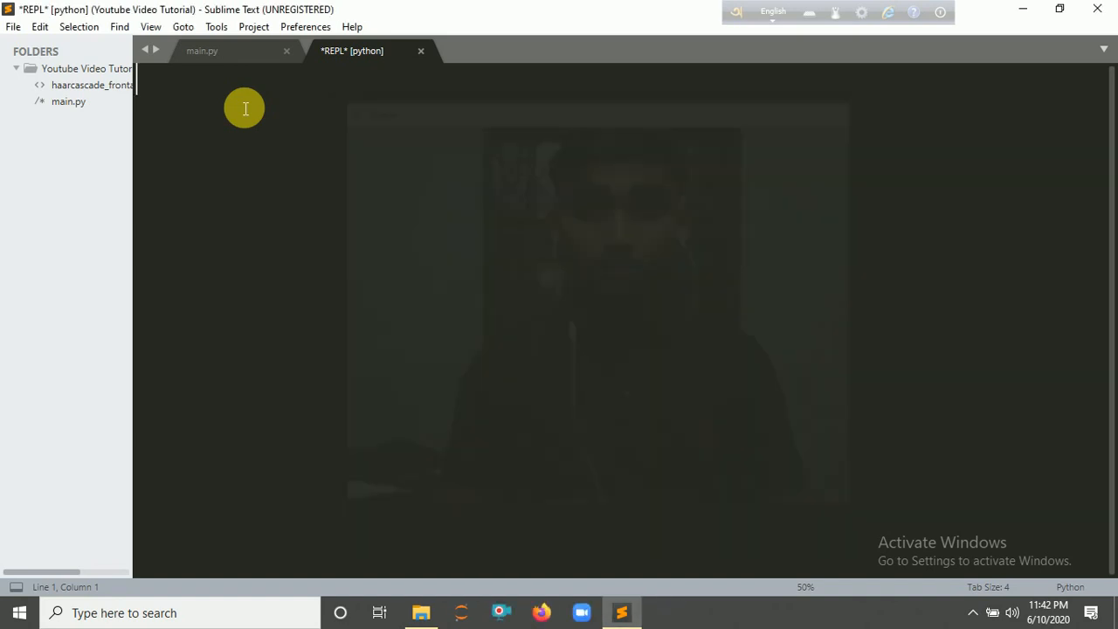
- Return to main.py and start facedetect=cv2.CascadeClassifier above the VideoCapture line
left_click(202, 49)
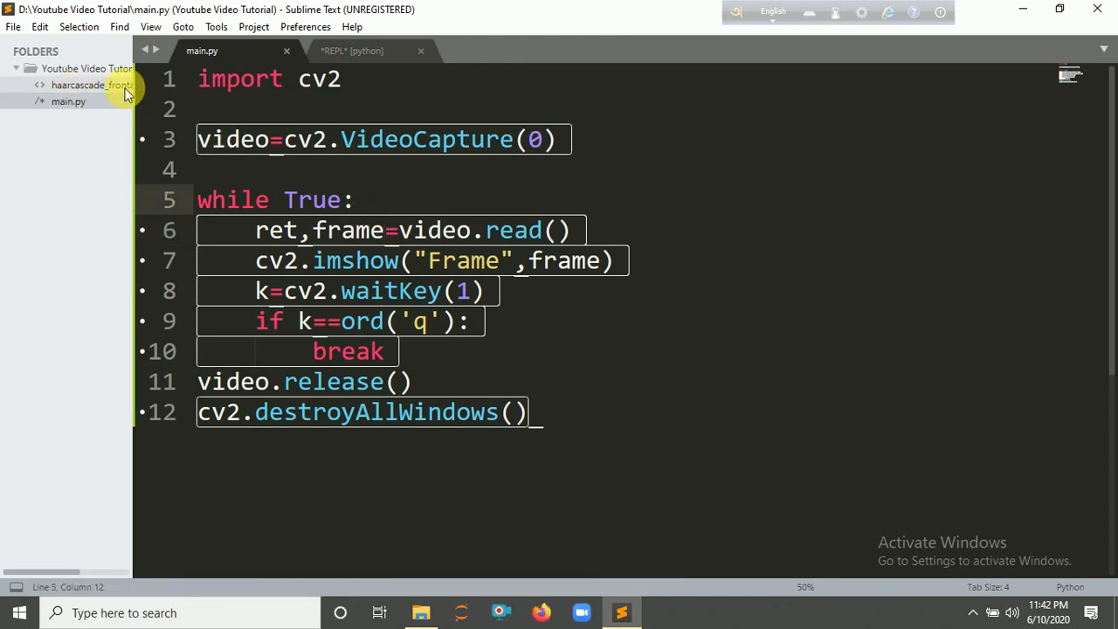
left_click_drag(131, 108, 184, 109)
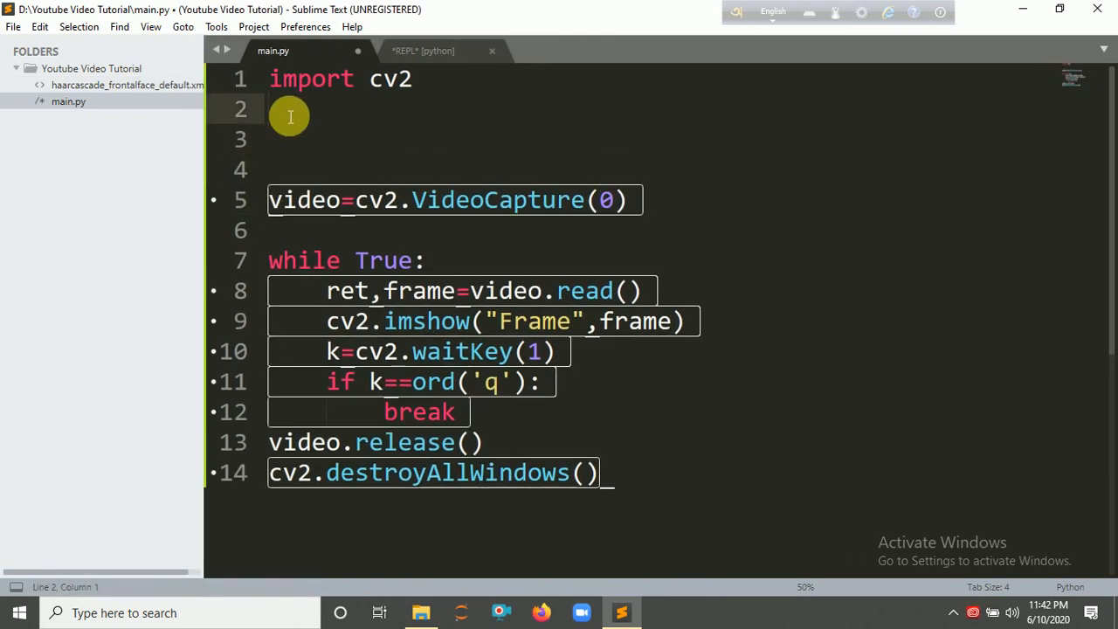
type("face")
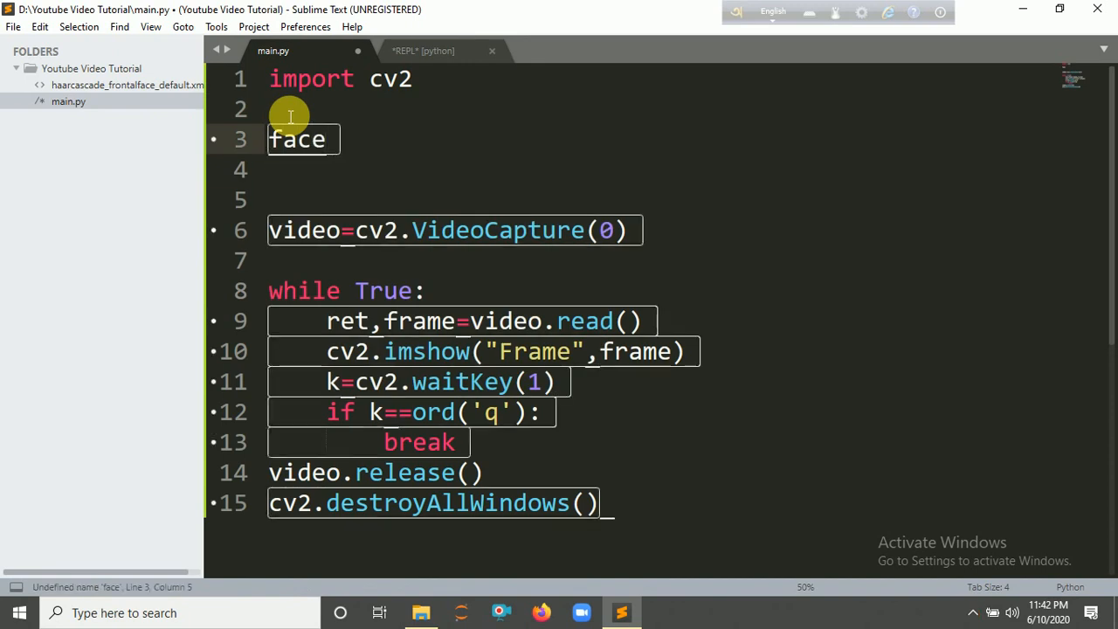
type("detec")
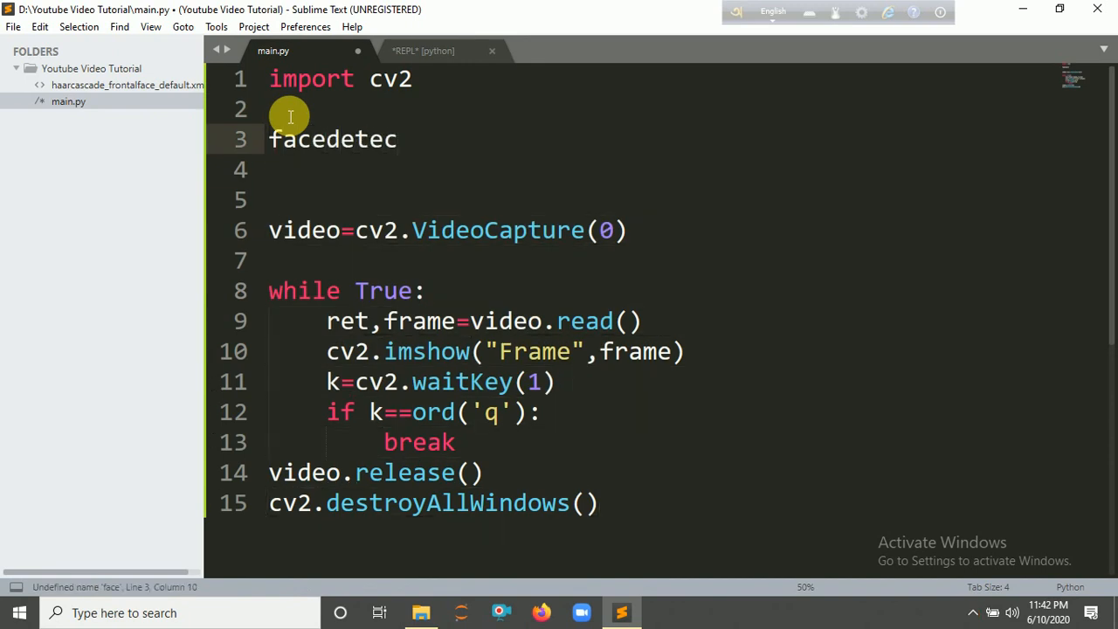
type("t=")
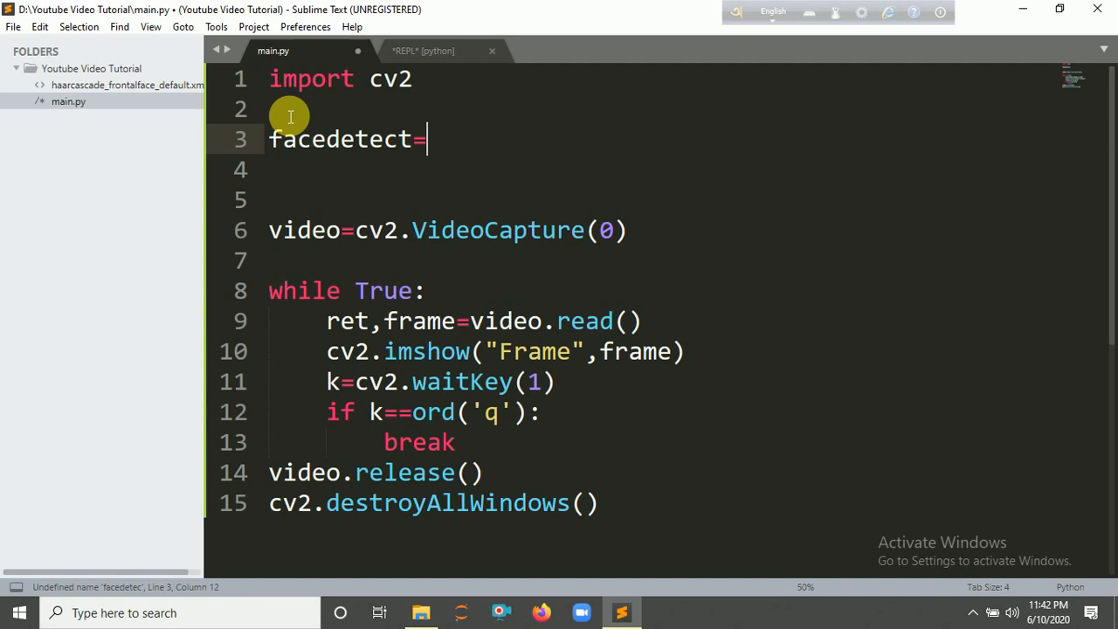
type("cv2.")
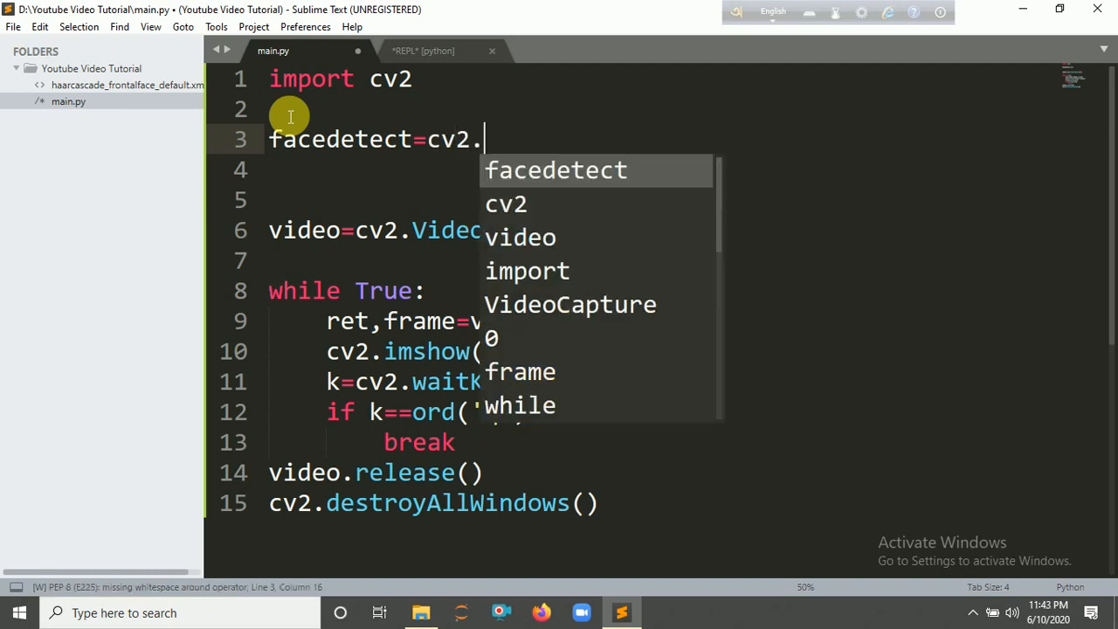
type("Case")
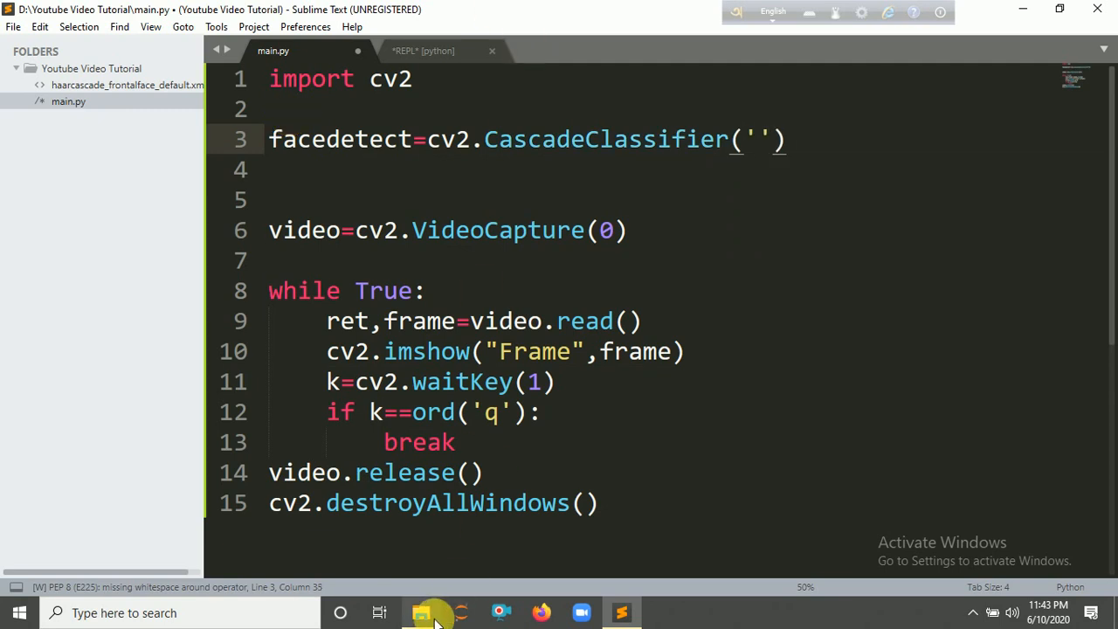
- Give the classifier the file 'haarcascade_frontalface_default.xml'
left_click(422, 611)
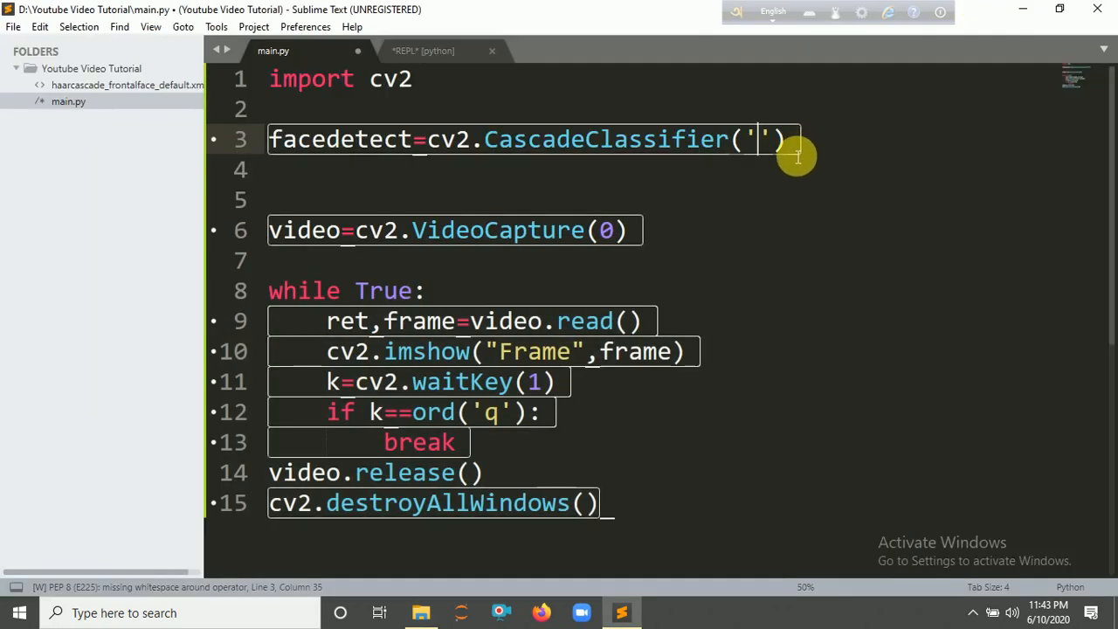
type("haarcascade_frontalface_default.")
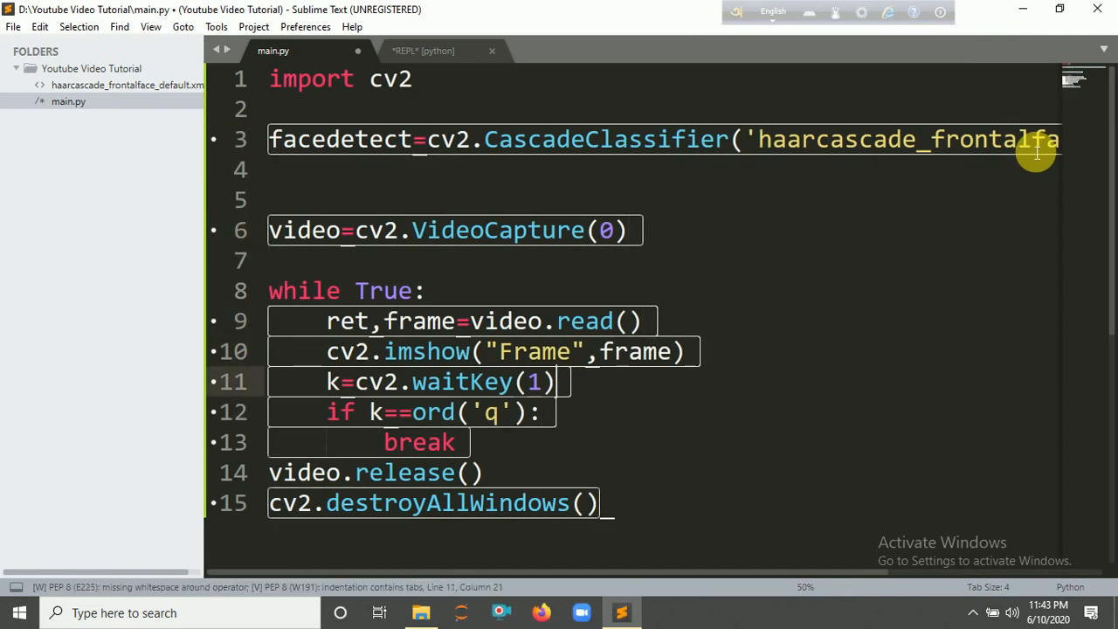
key("enter")
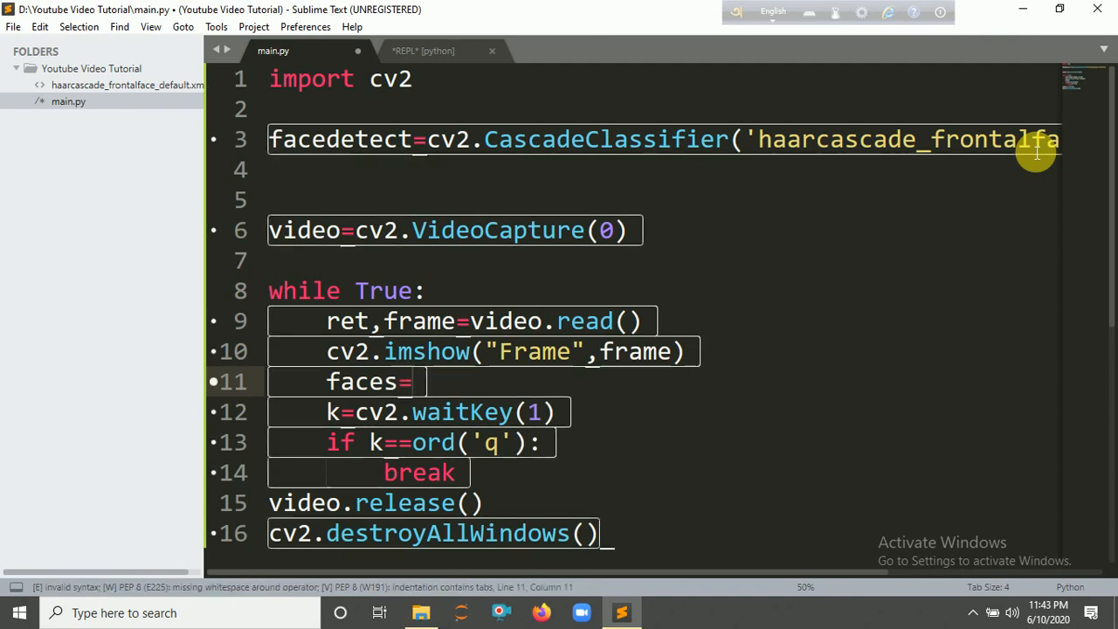
- Add faces=facedetect.detectMultiScale(frame,1.3,5) and a for x,y,w,h in faces loop
type("facedetect")
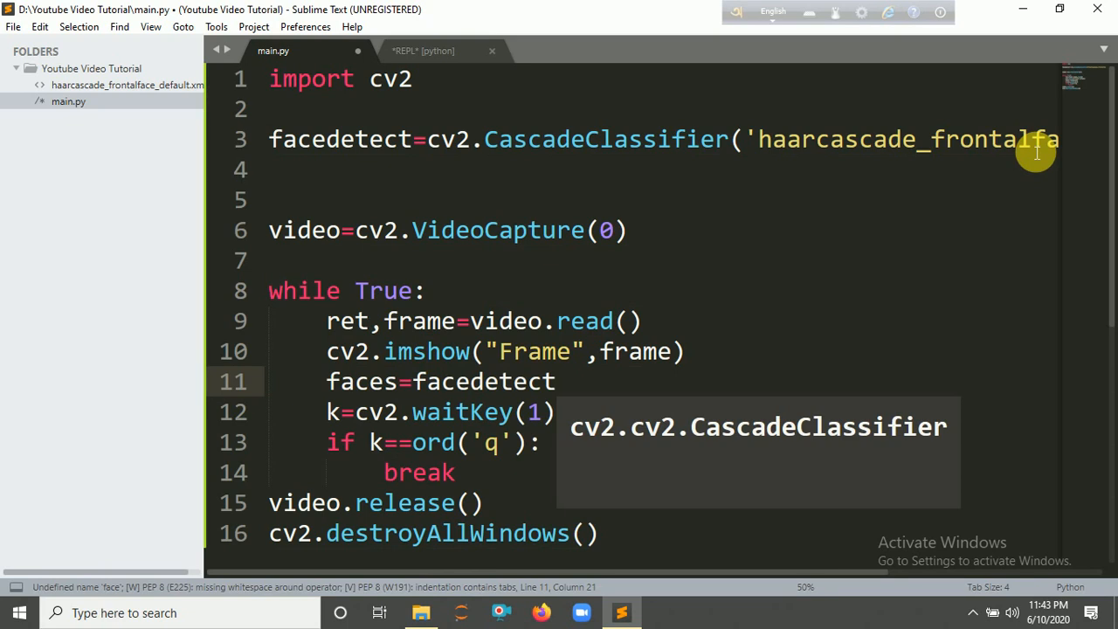
type(".detectMultiScale")
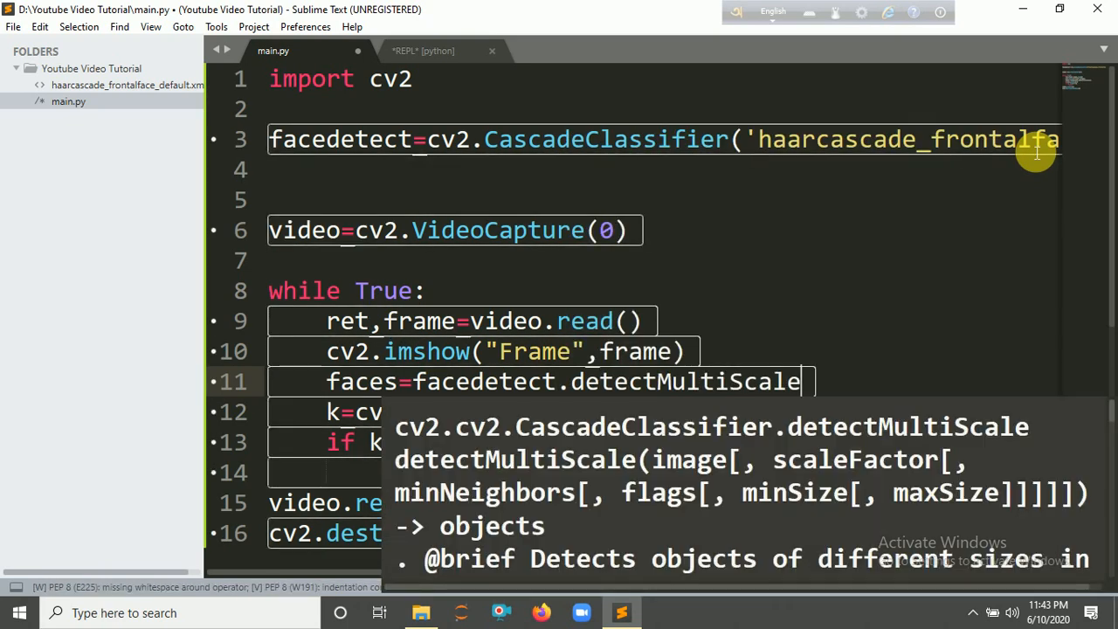
type("(frame,1.3")
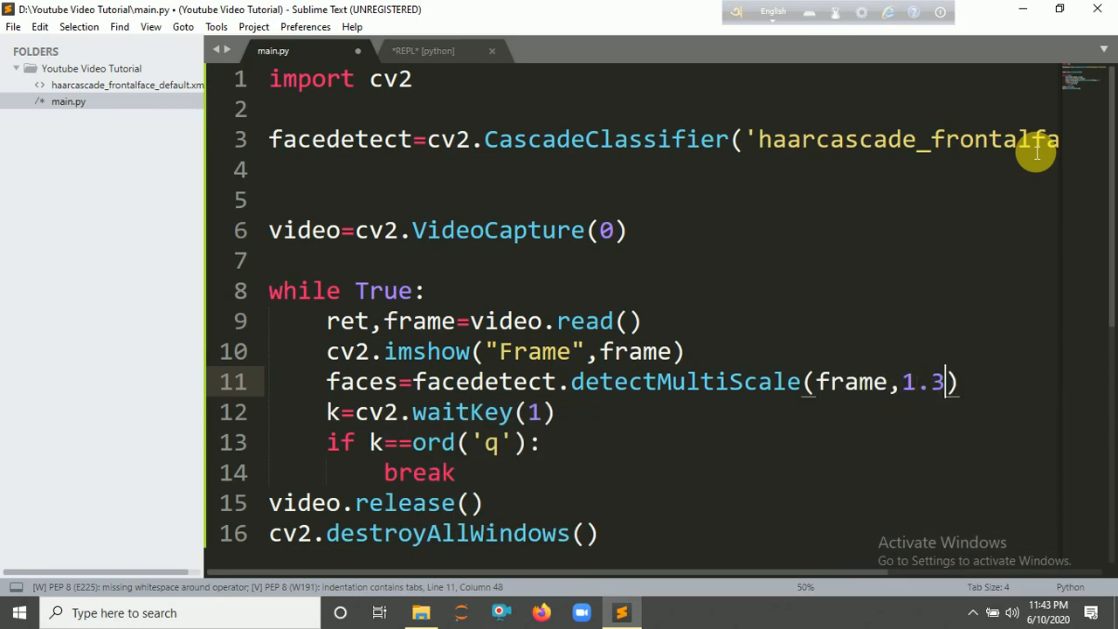
type(",5")
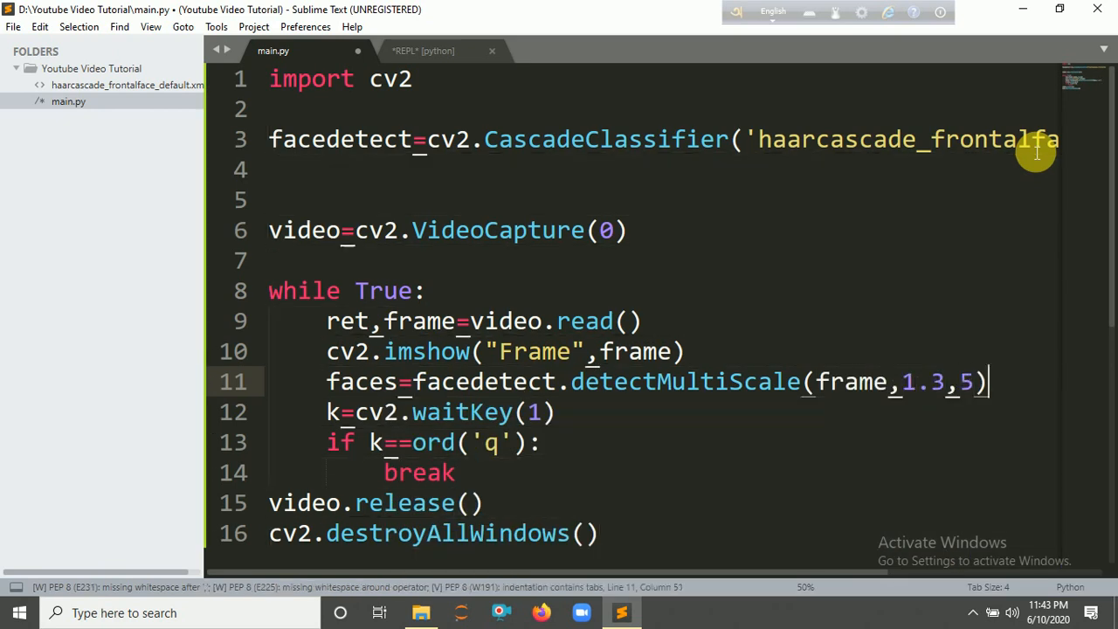
type("for")
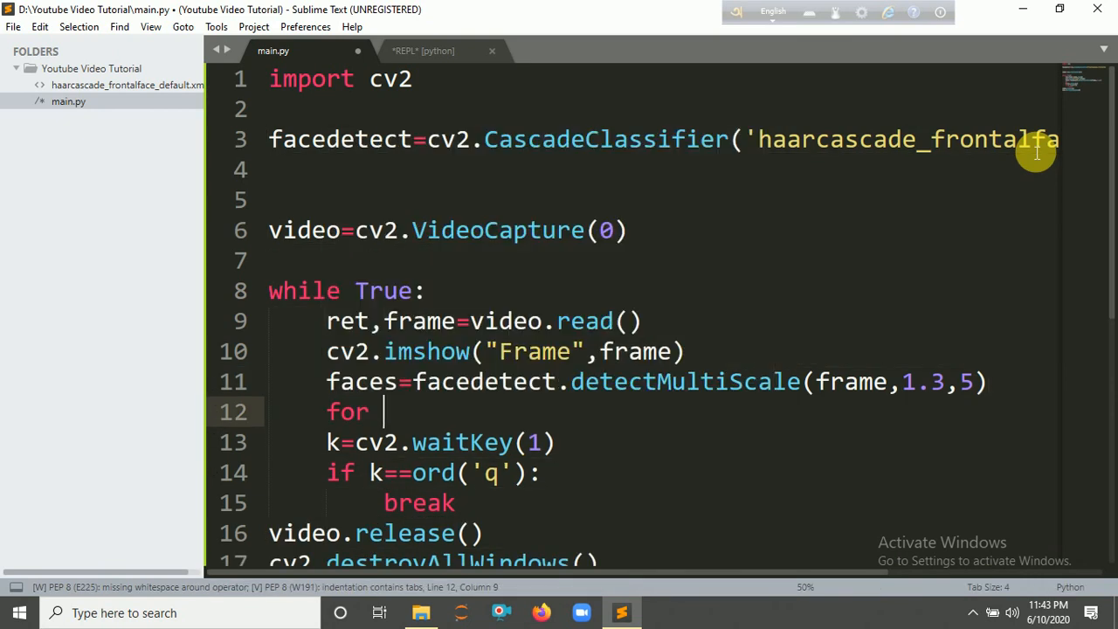
type("x,y,")
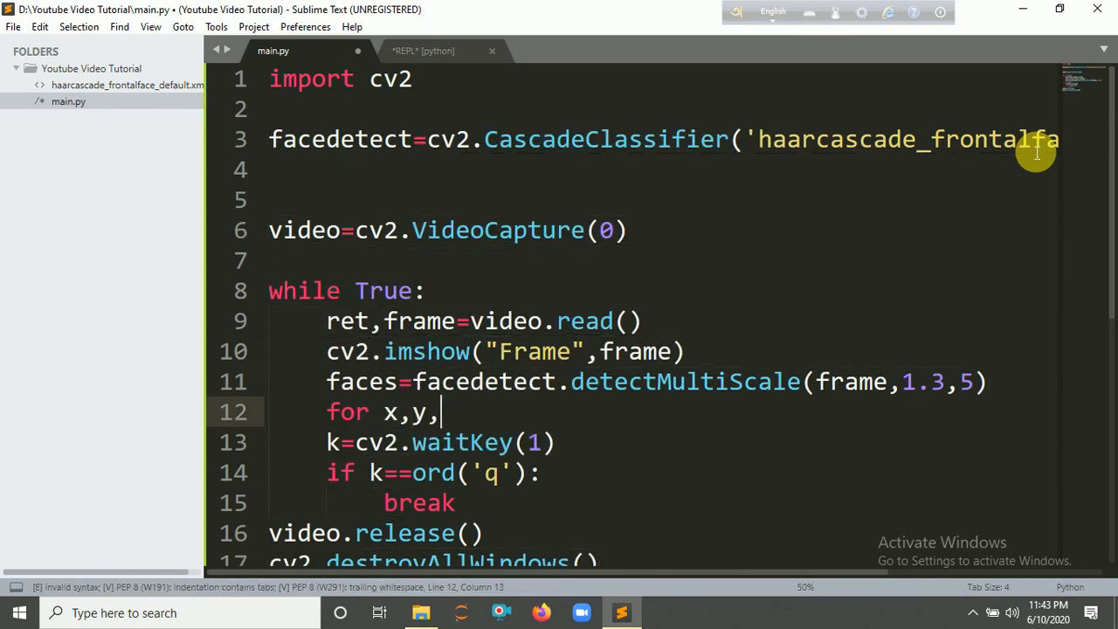
type("w,h in fac")
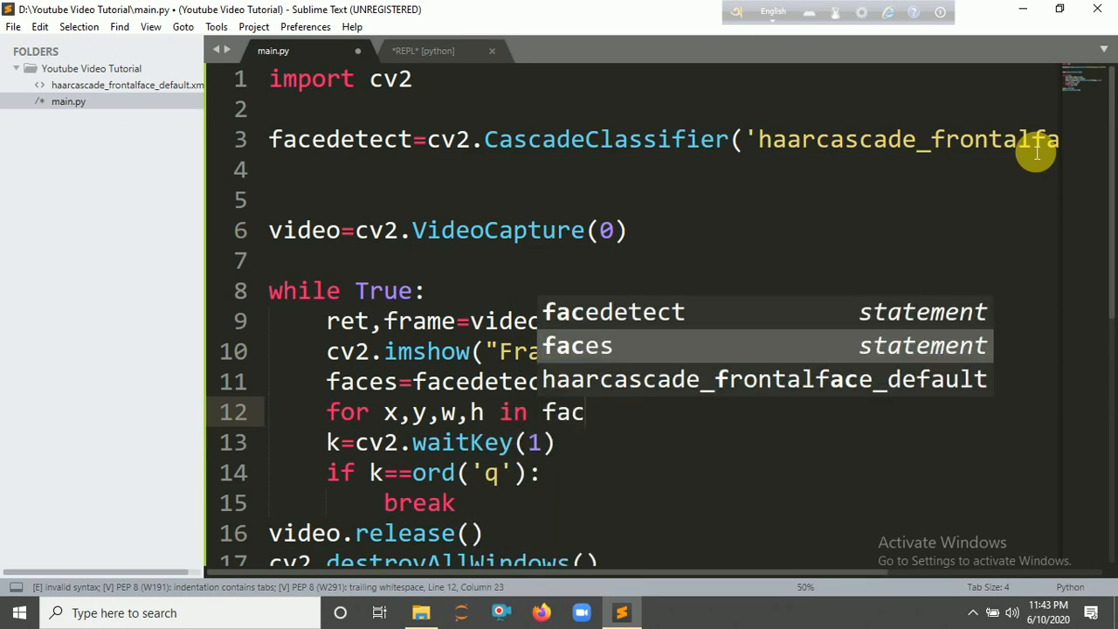
key("Return")
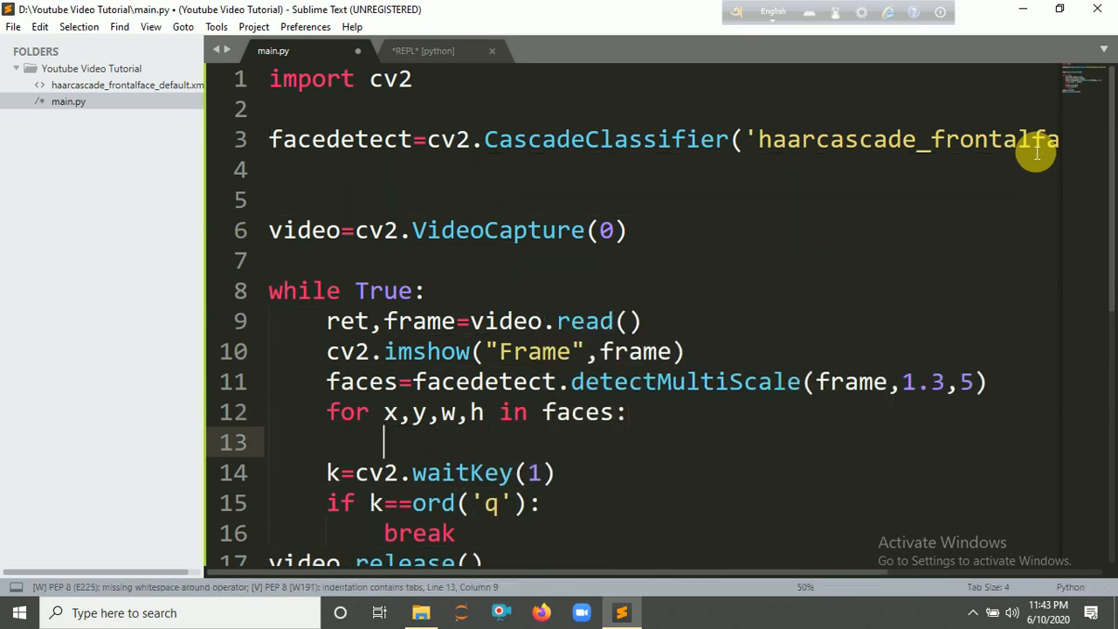
- Draw cv2.rectangle(frame,(x,y),(x+w, y+h),(0,255,255),…) for each face
type("cv2.")
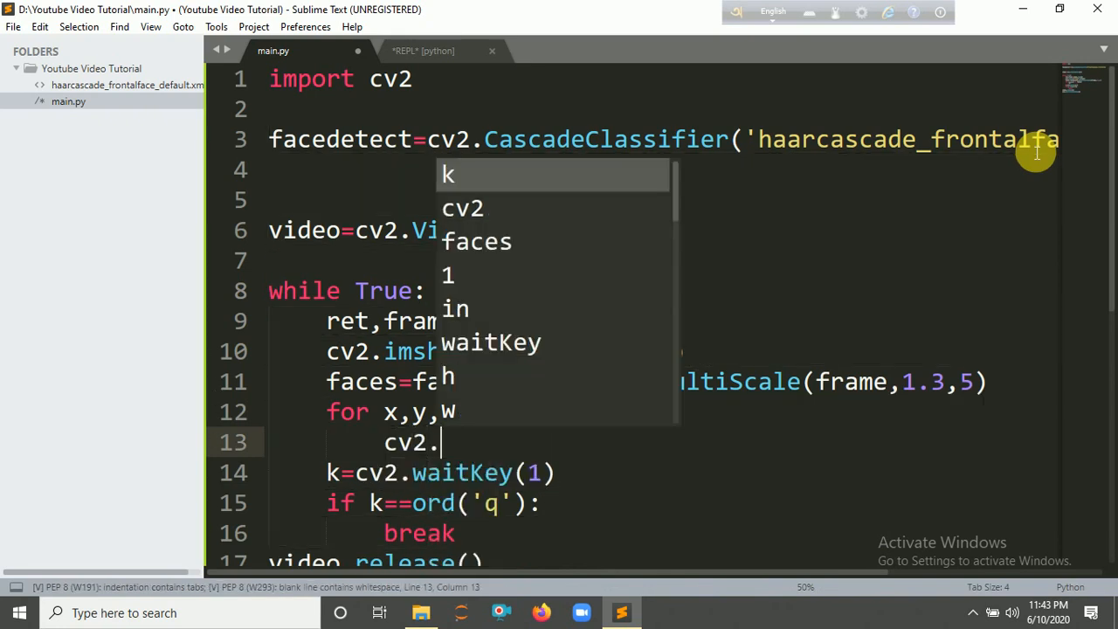
type("rectangle(")
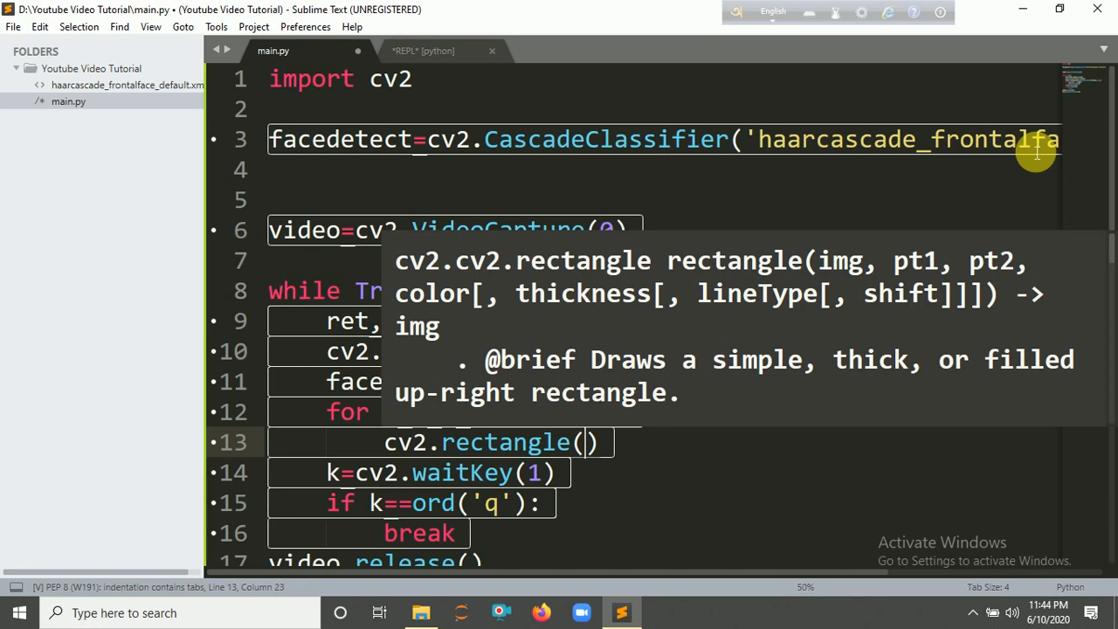
type("frame")
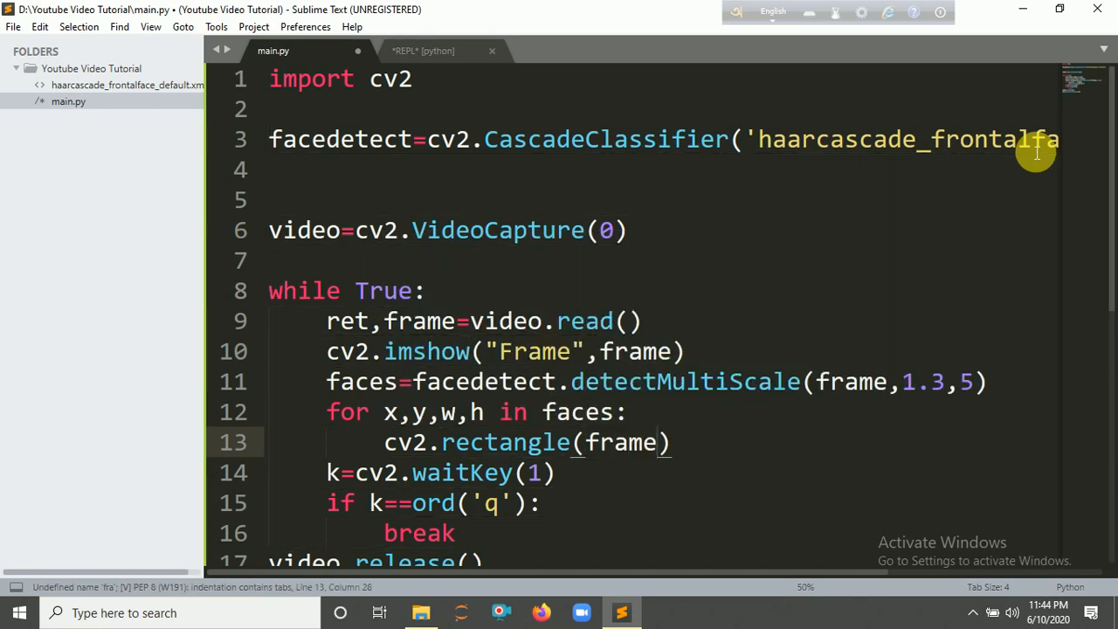
type("(x")
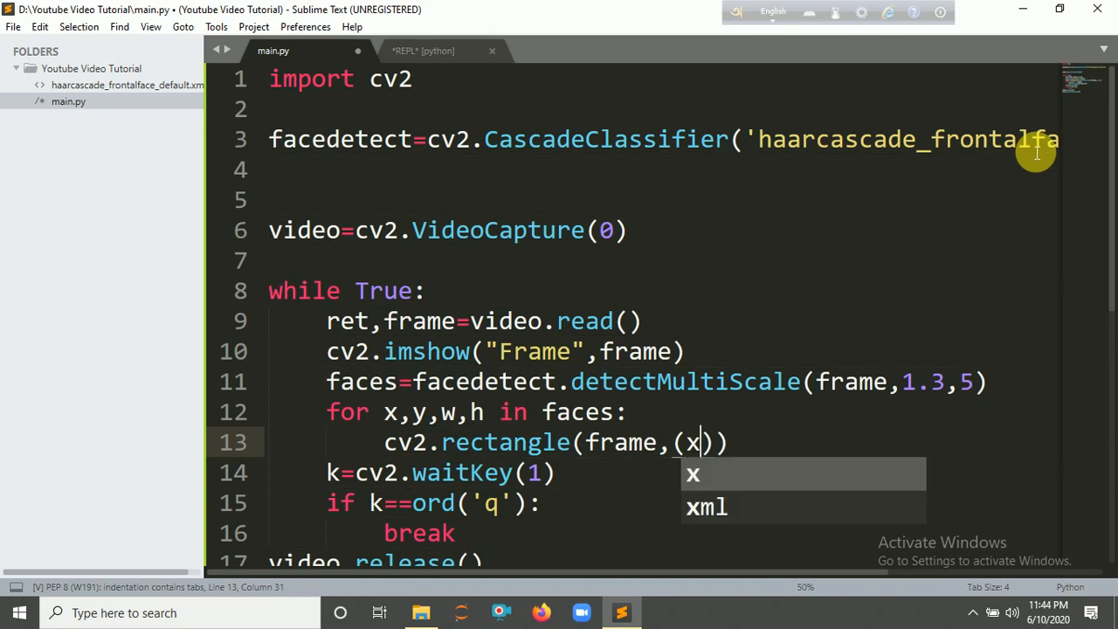
type(",y),")
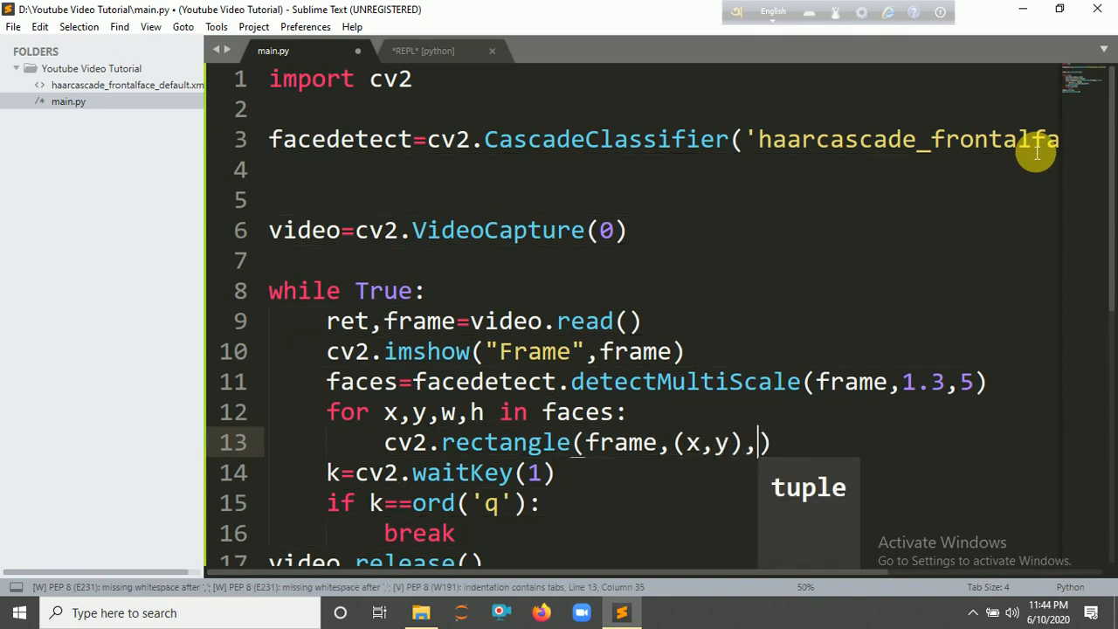
type("(x+")
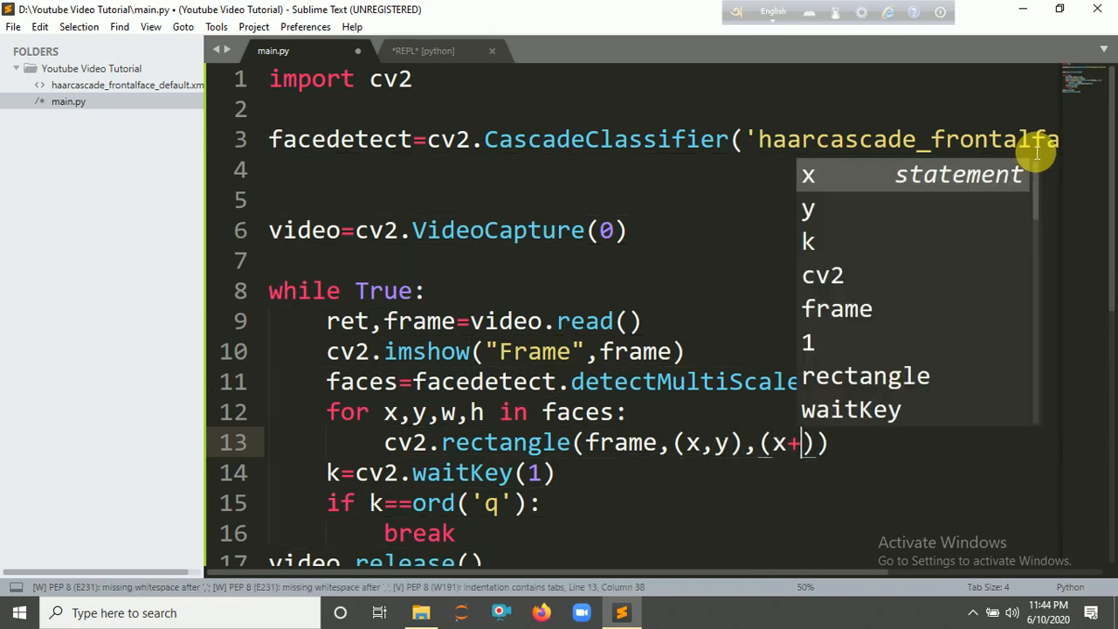
type("w, y")
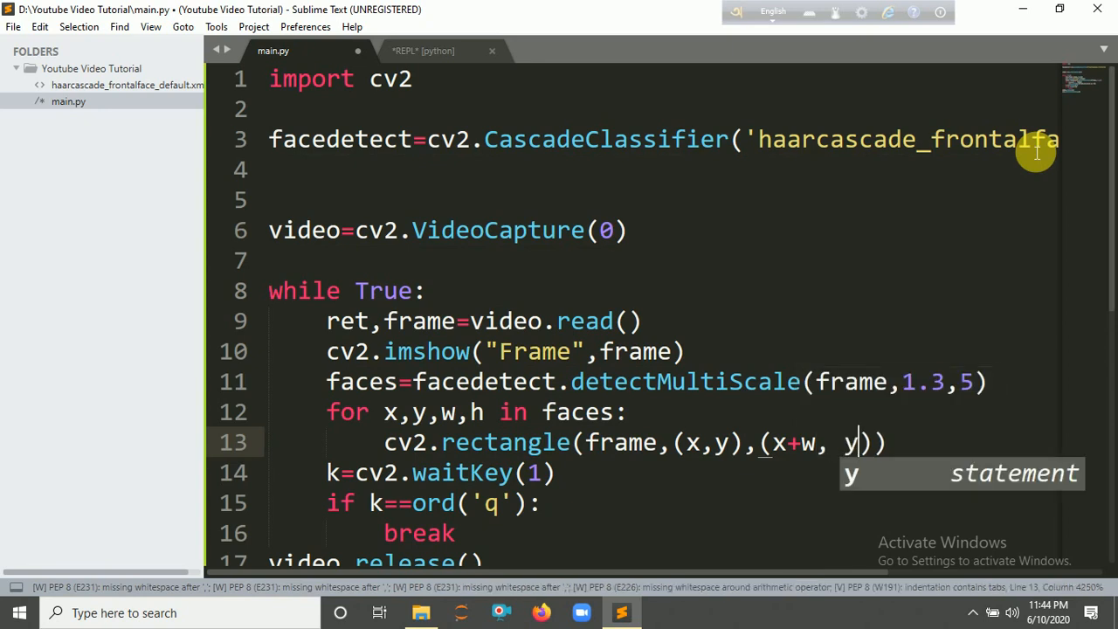
type("+h")
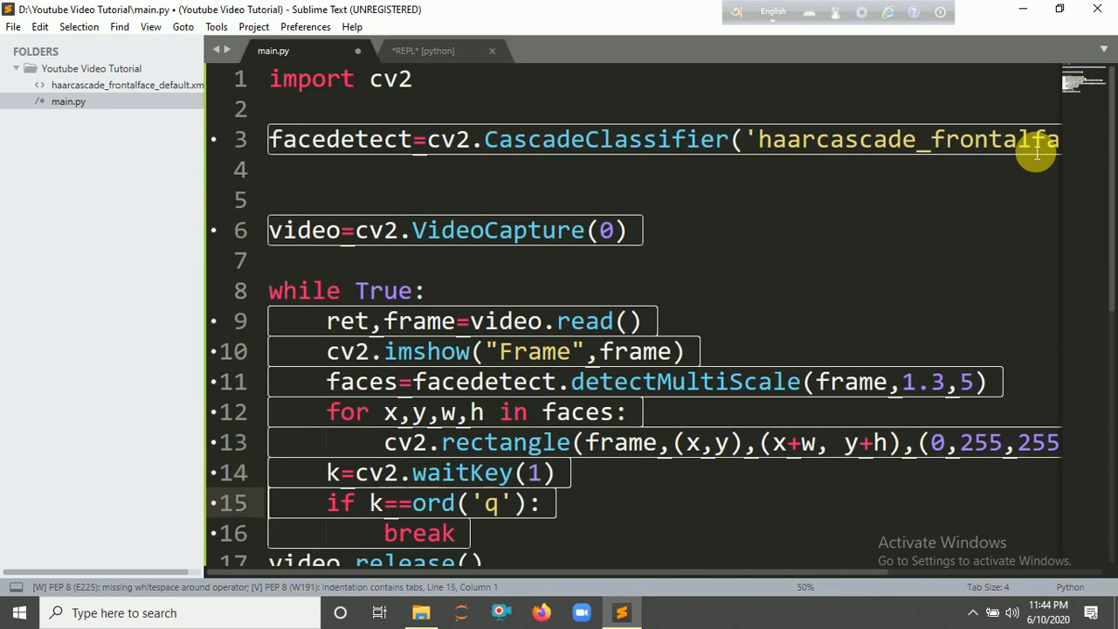
scroll("down", 3)
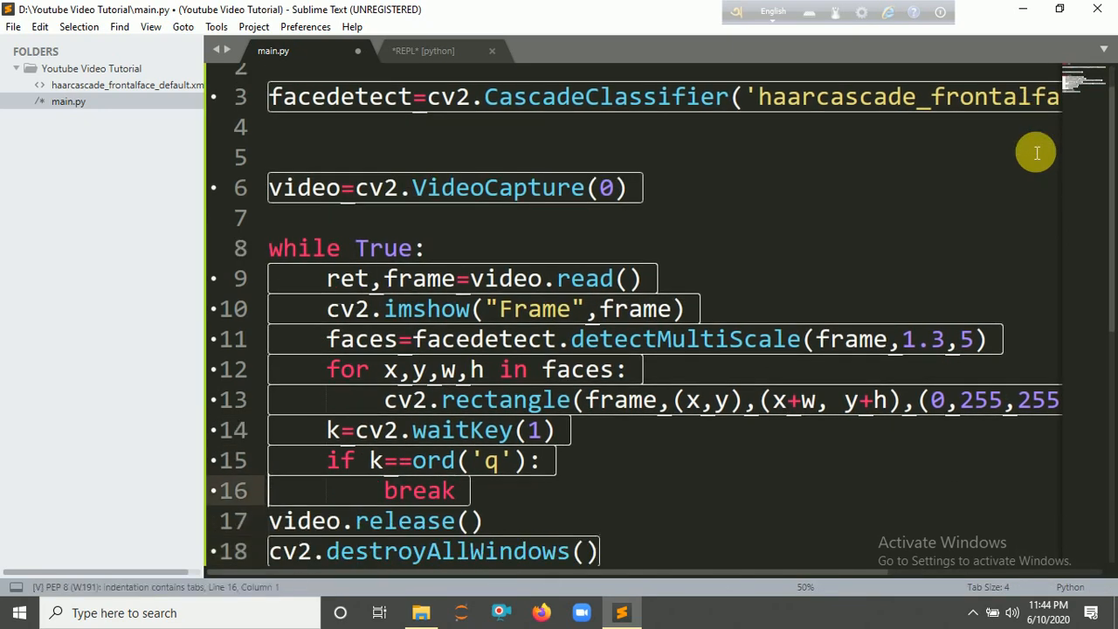
- Run the script, close the webcam Frame window and return to main.py
scroll("up", 3)
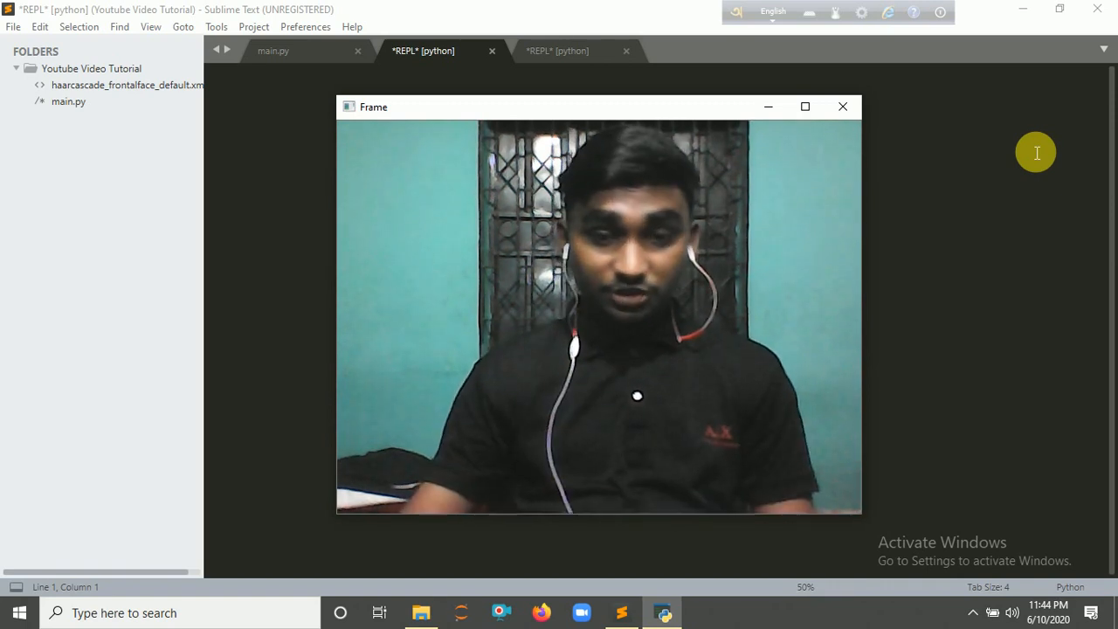
left_click(842, 106)
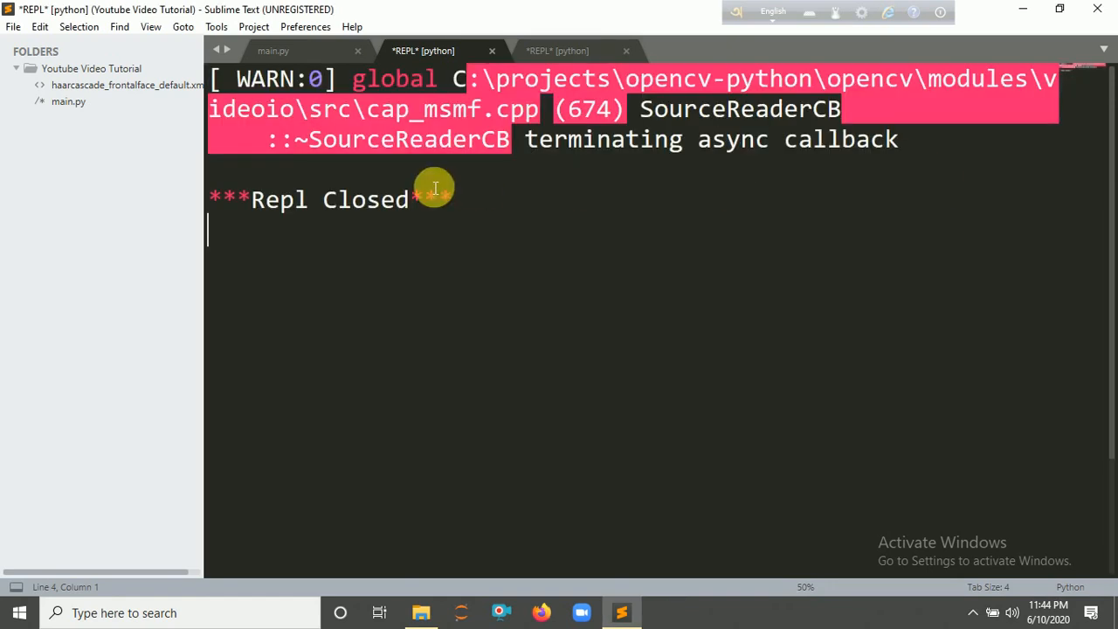
left_click(273, 49)
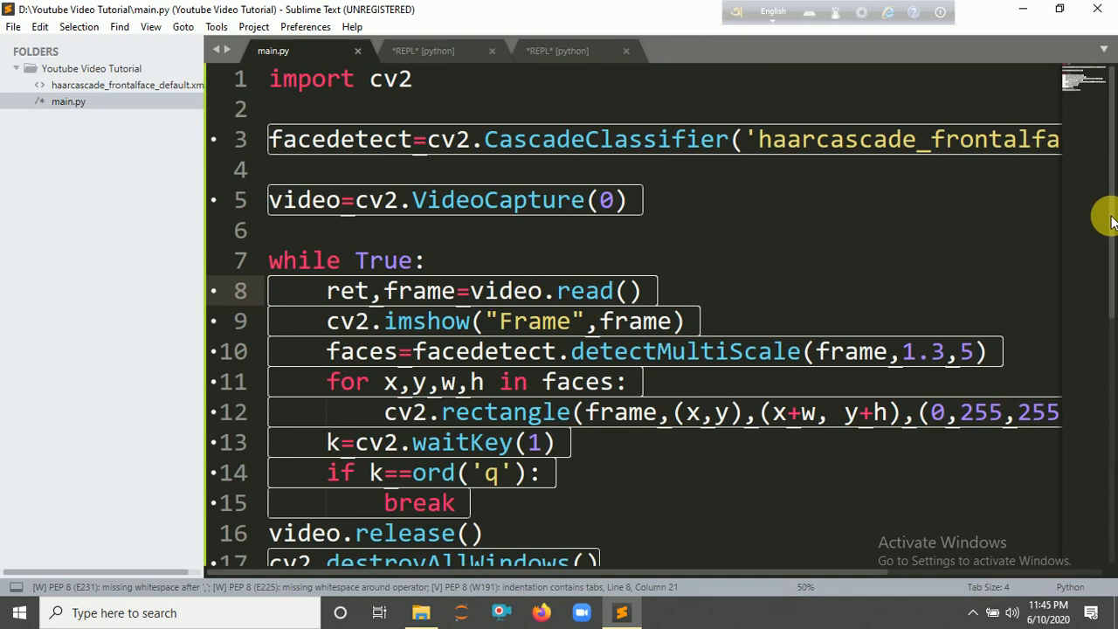
- Move cv2.imshow("Frame",frame) to after cv2.rectangle, before k=cv2.waitKey(1)
scroll("down", 3)
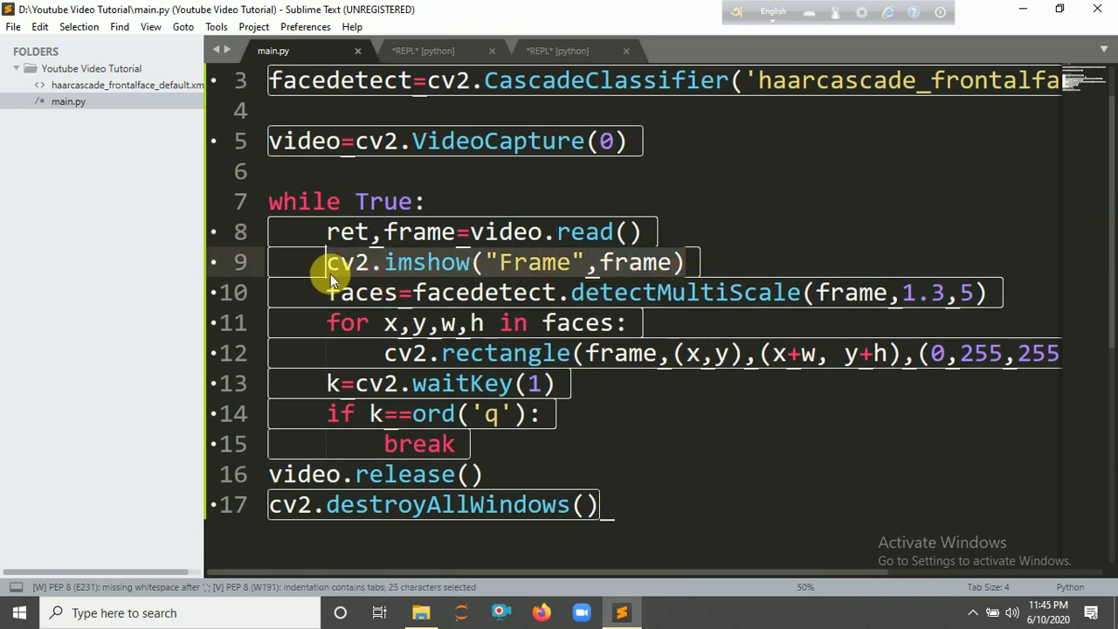
key("ctrl+x")
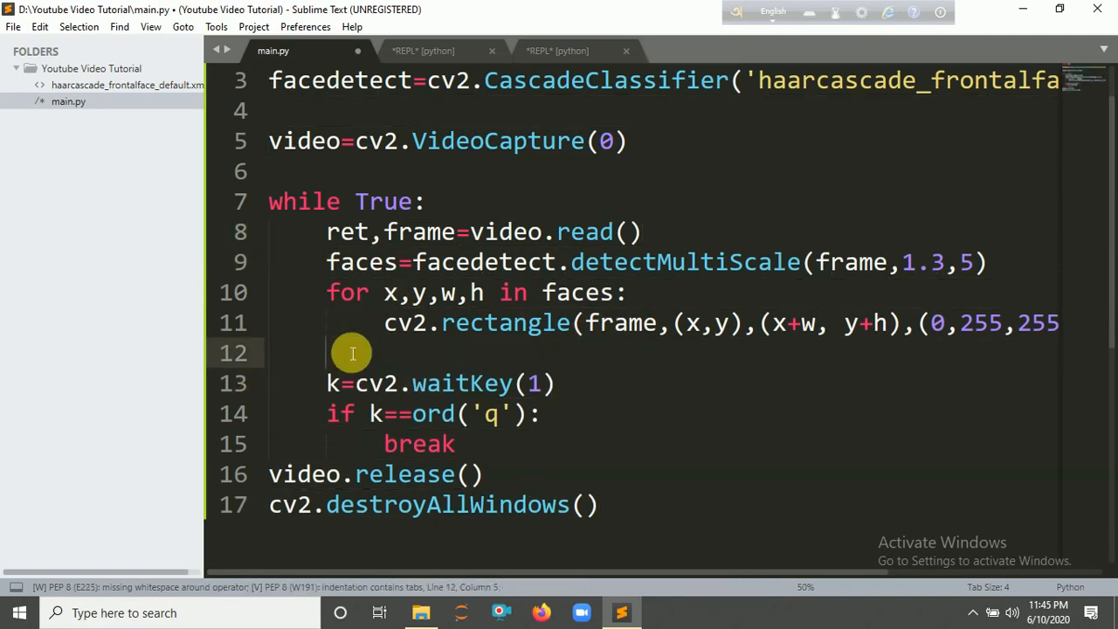
type("cv2.imshow(\"Frame\",frame)")
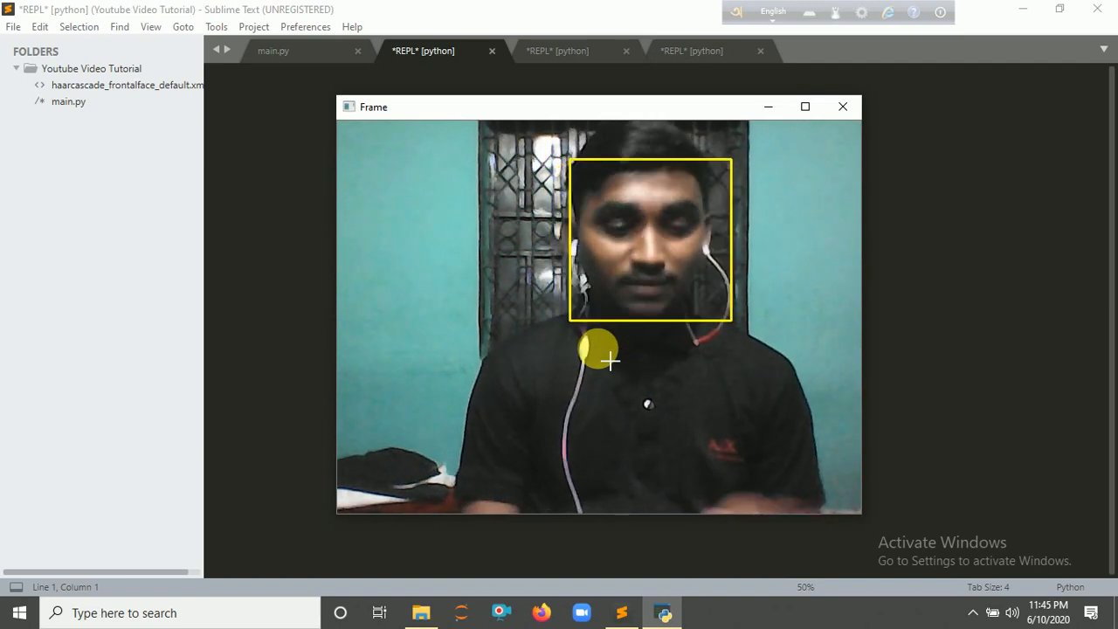
- Close the webcam preview showing the yellow face box
left_click(842, 107)
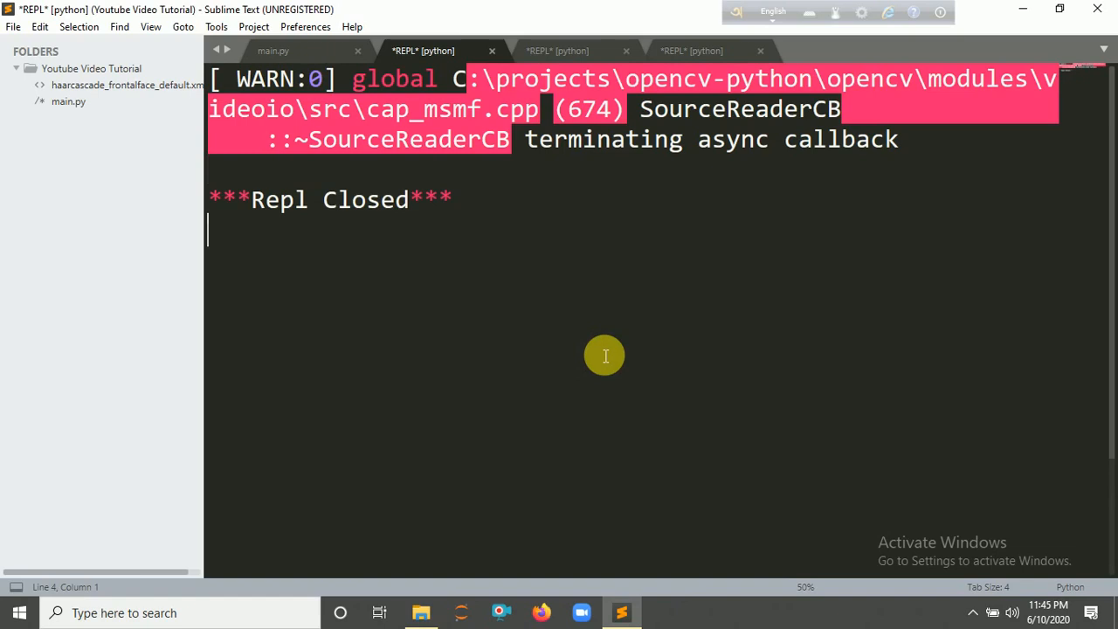